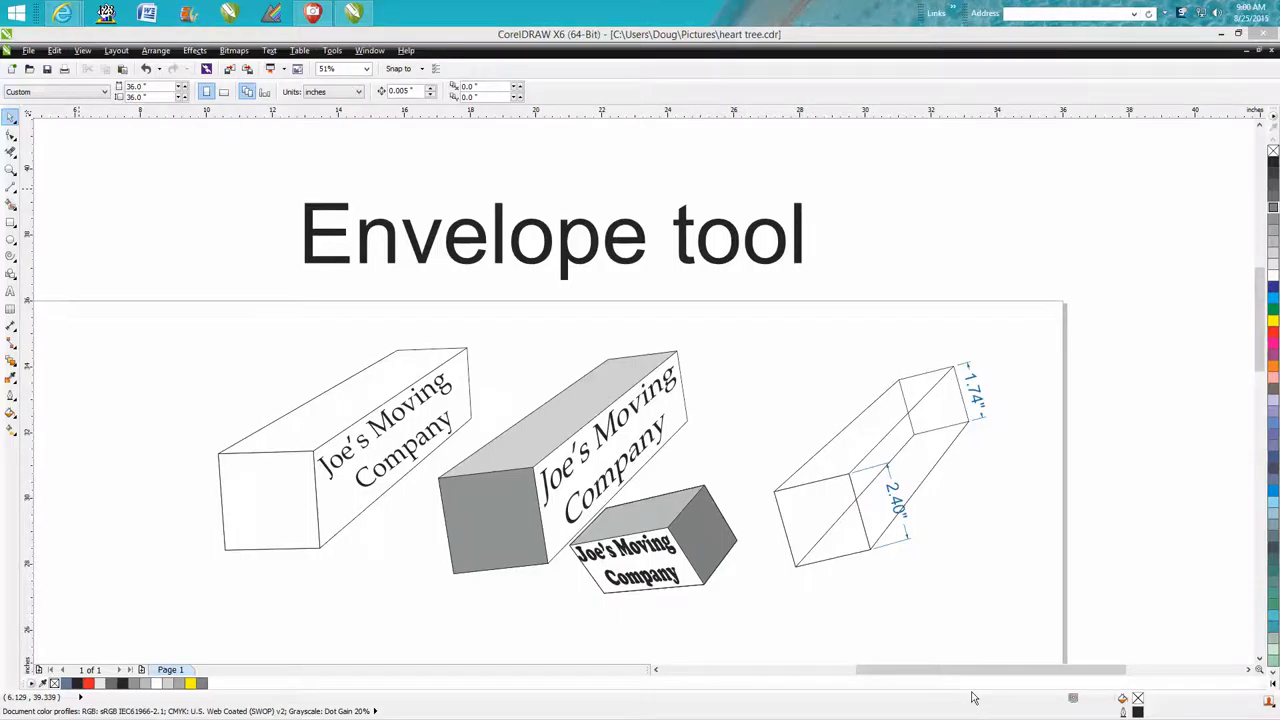
mouse_move(535, 294)
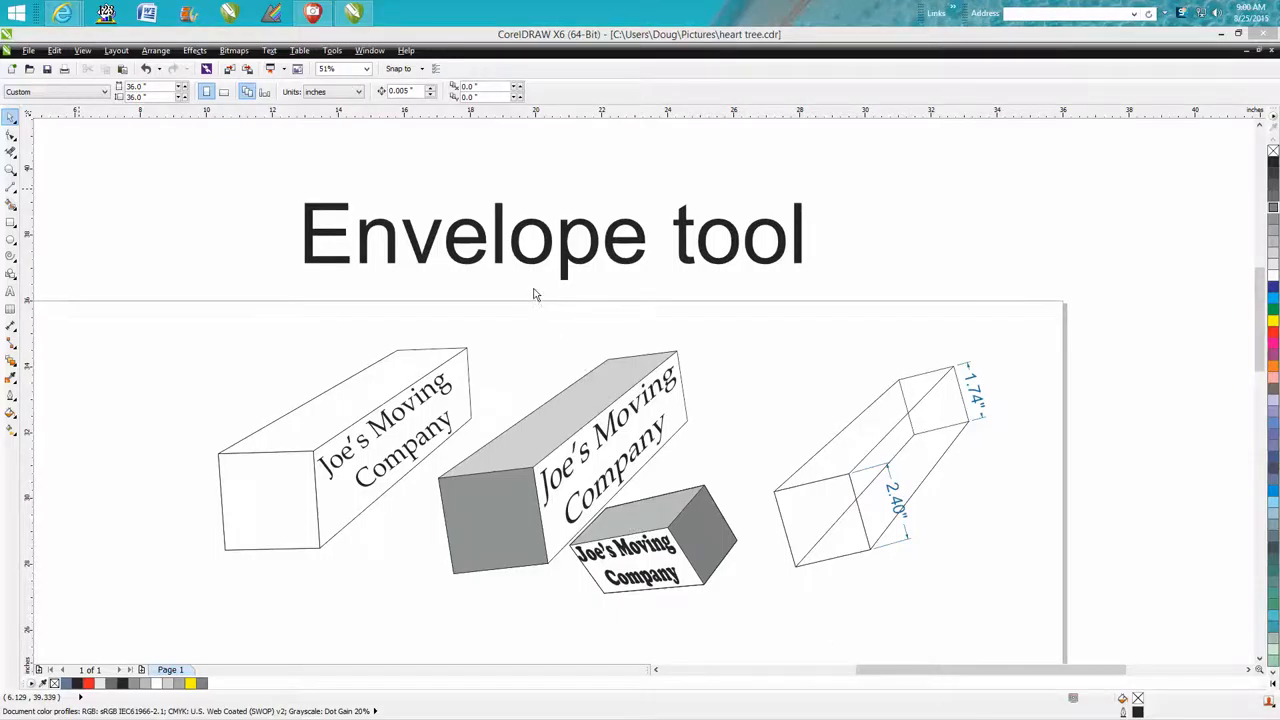
mouse_move(695, 290)
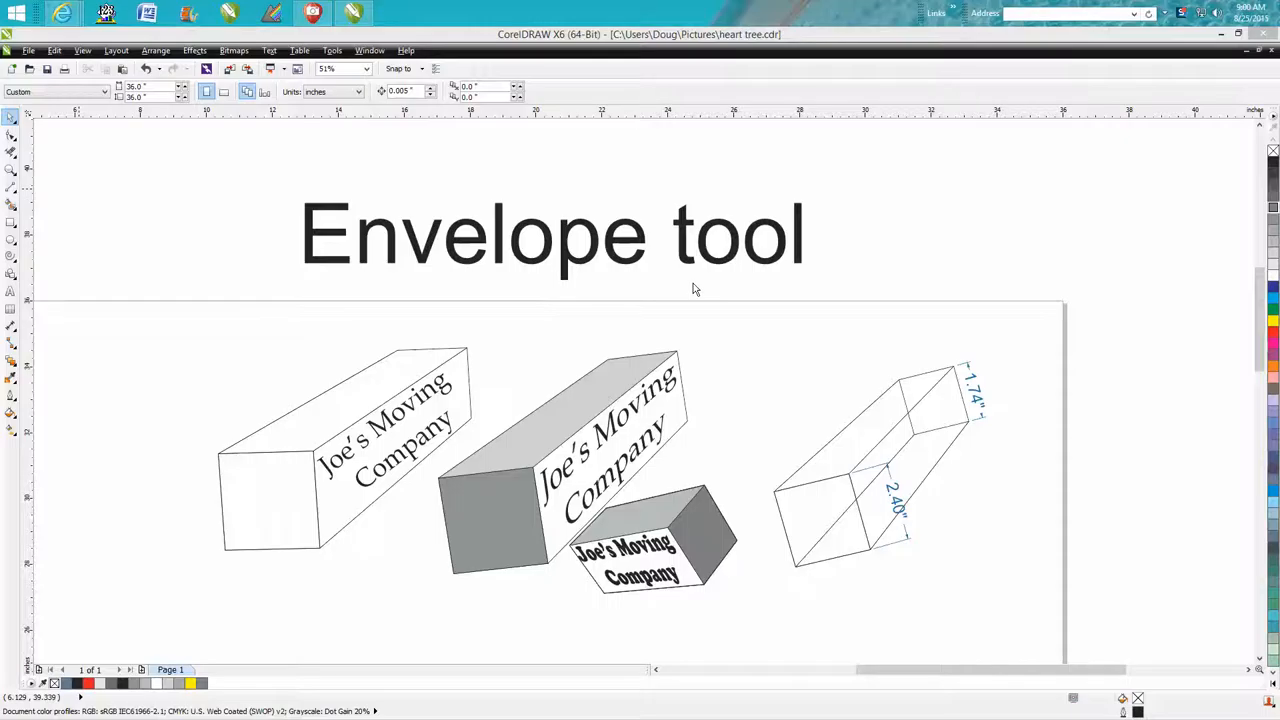
mouse_move(575, 458)
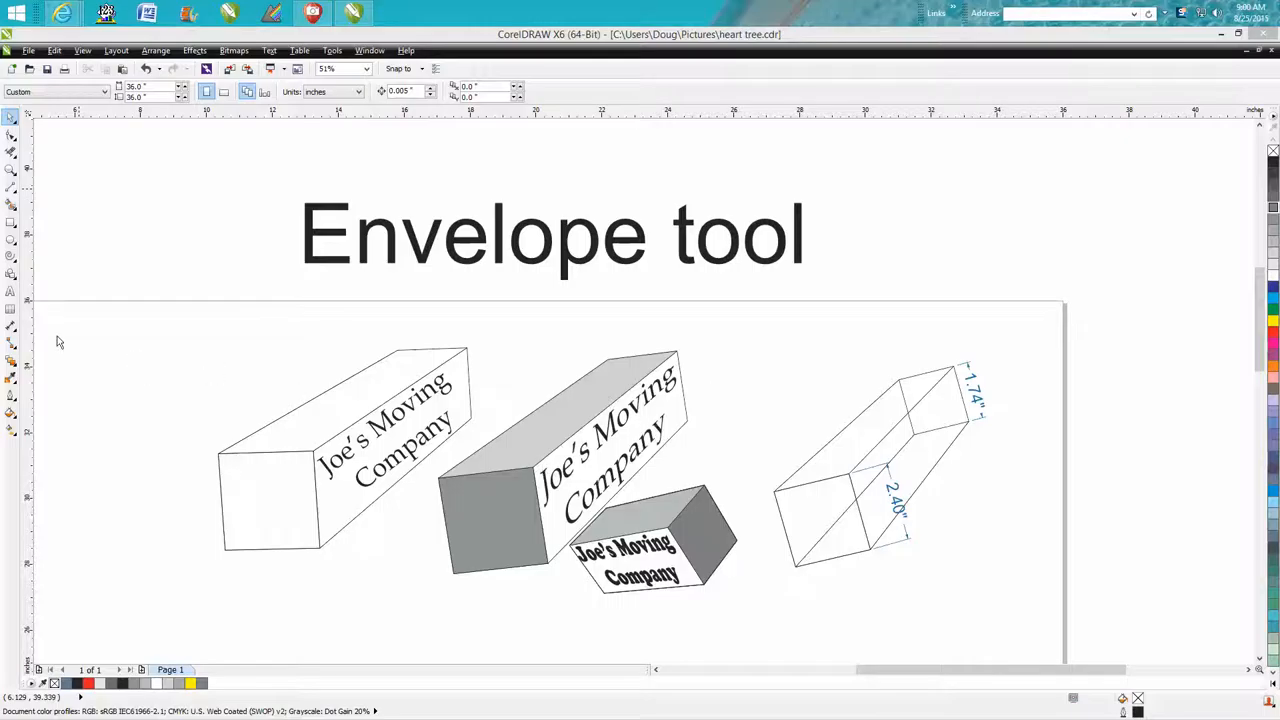
mouse_move(15, 370)
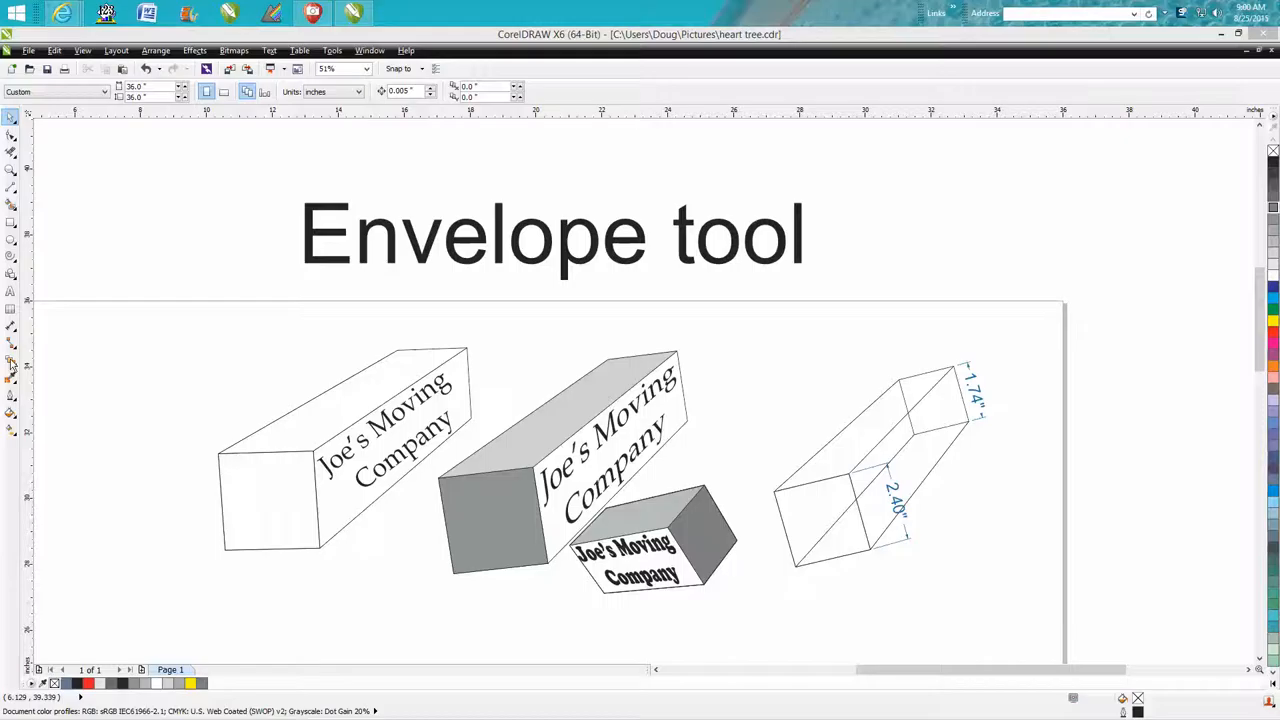
Zoom in on the example boxes, then on the plain box with flat company text
left_click(11, 362)
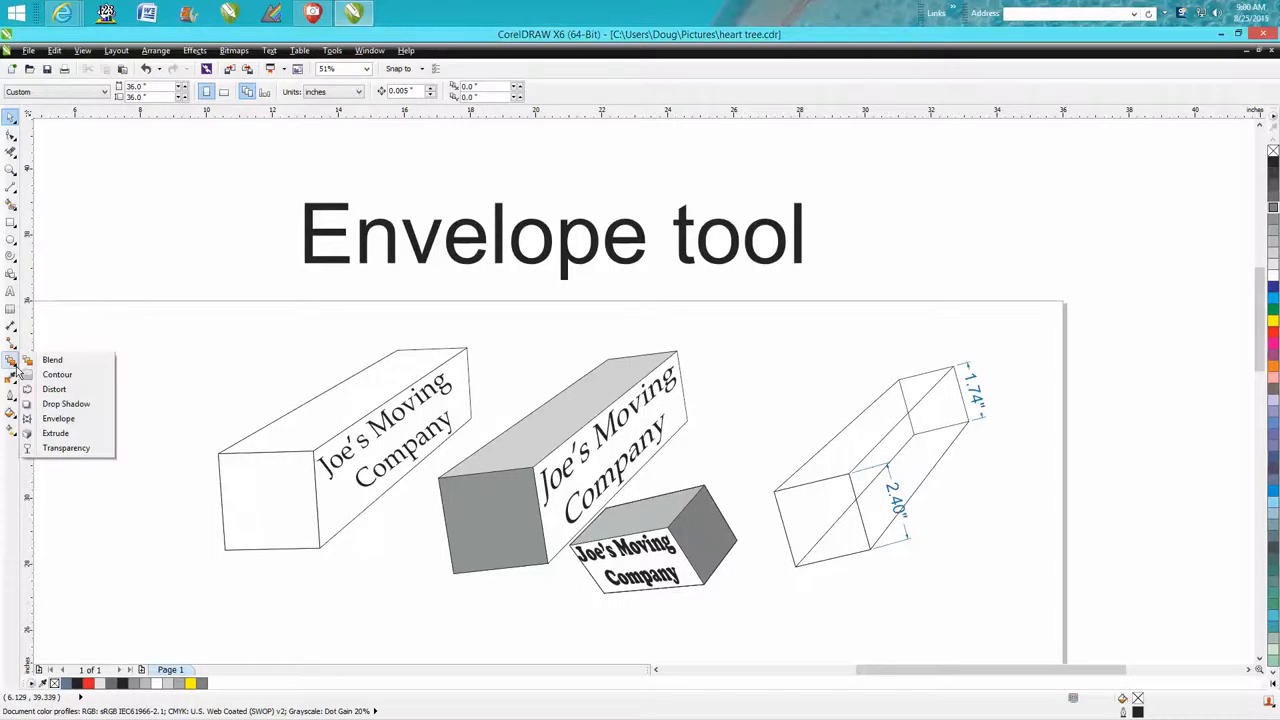
mouse_move(54, 389)
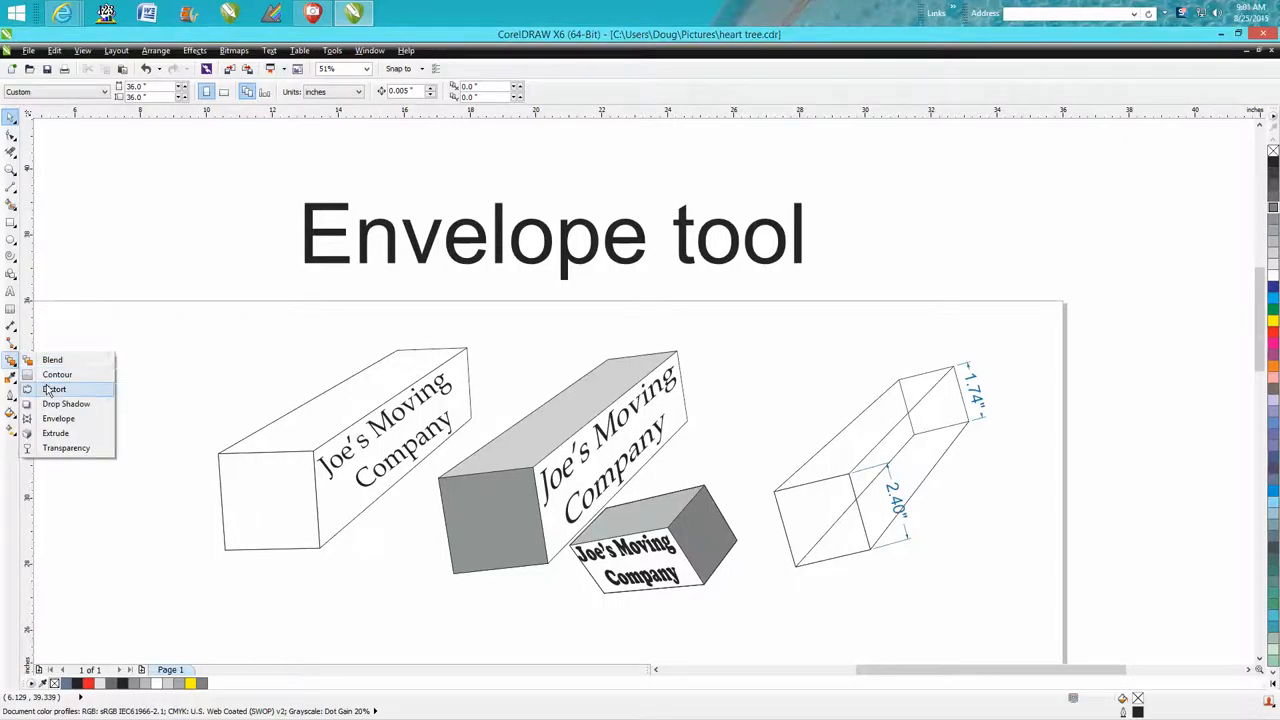
mouse_move(58, 418)
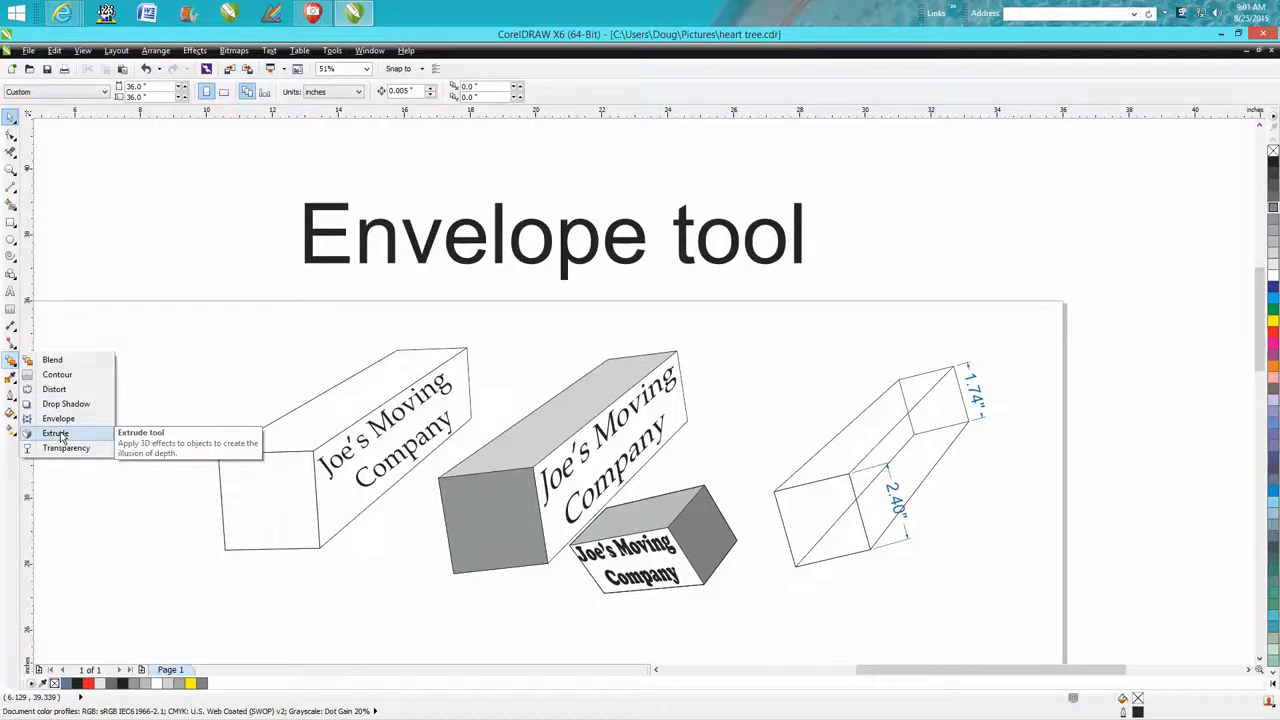
mouse_move(645, 495)
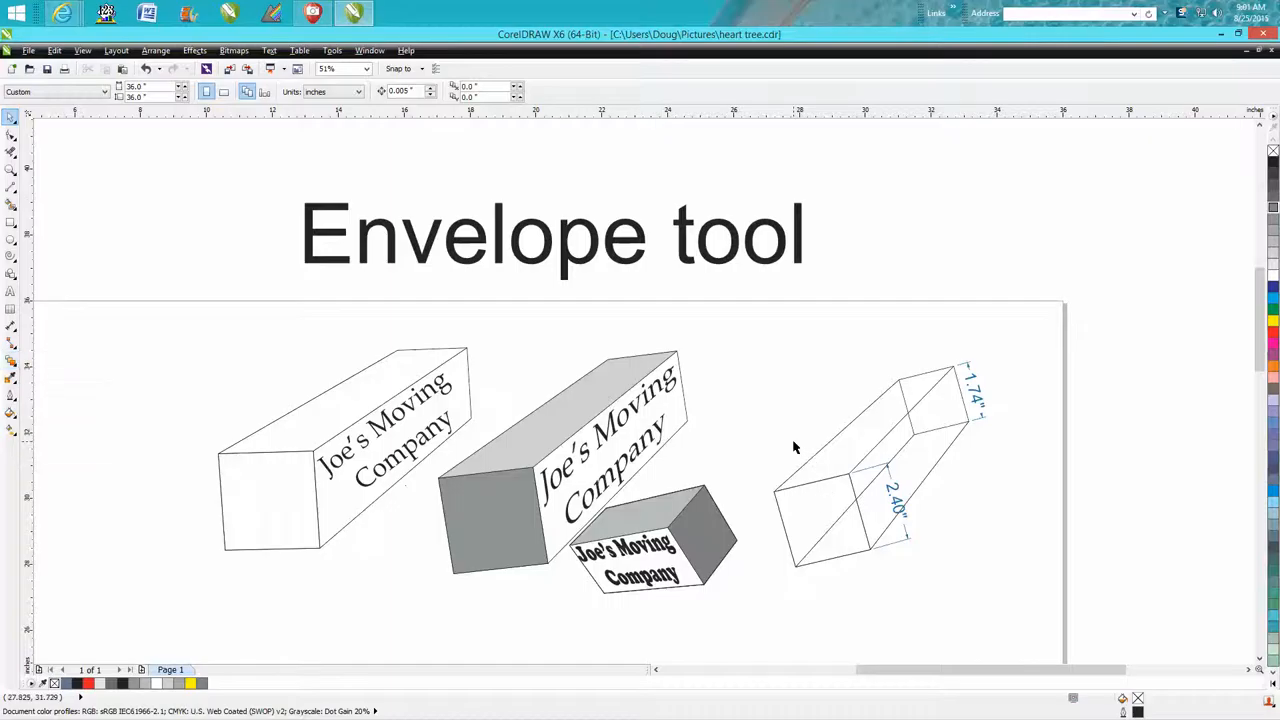
mouse_move(603, 457)
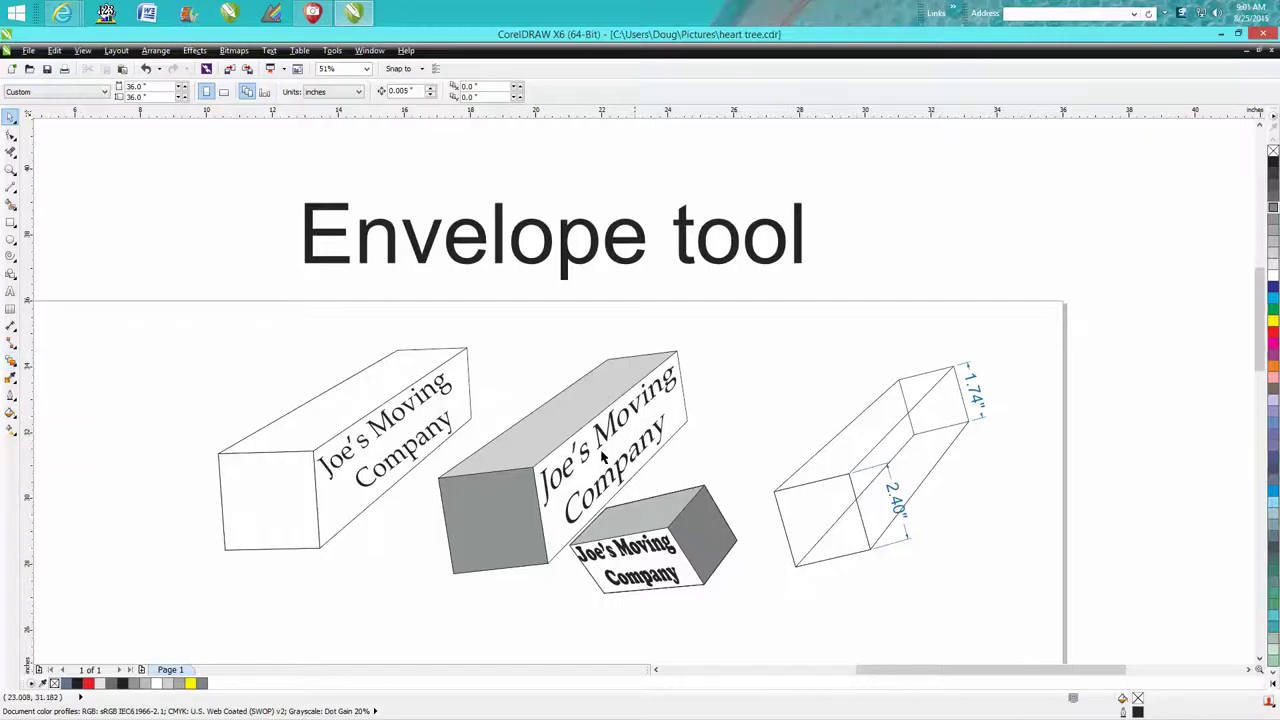
mouse_move(620, 457)
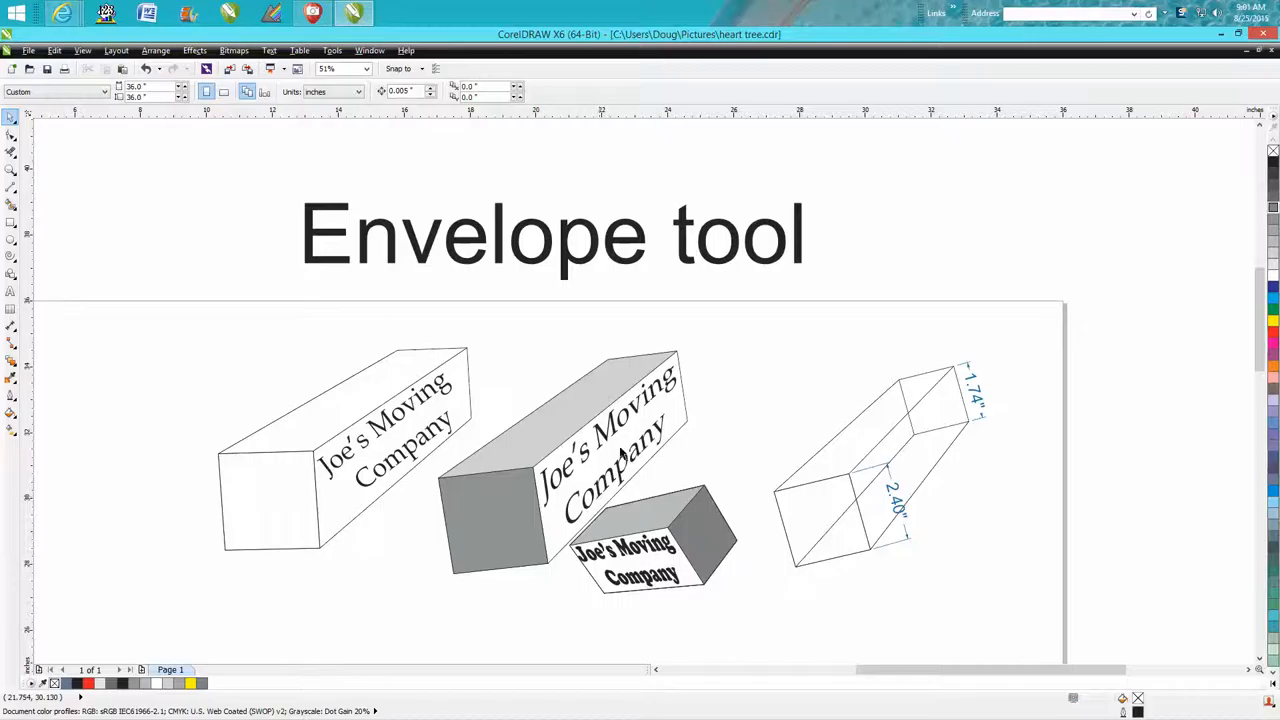
mouse_move(643, 420)
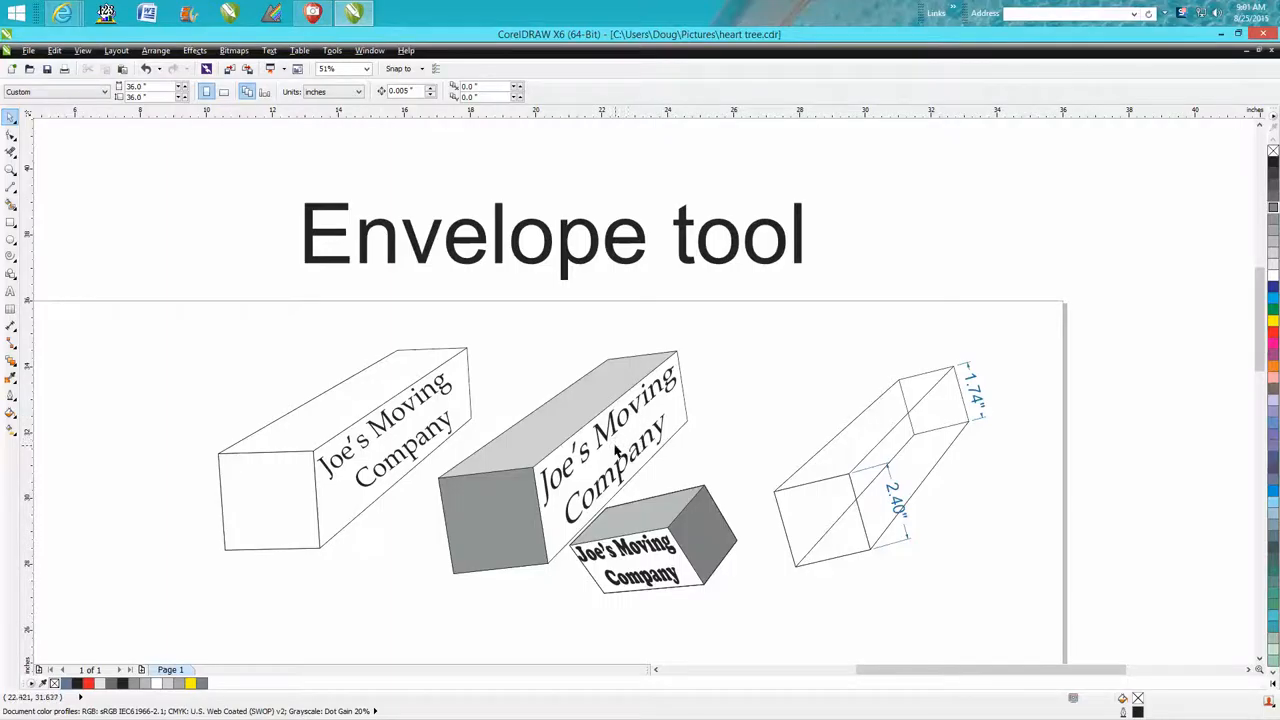
mouse_move(620, 440)
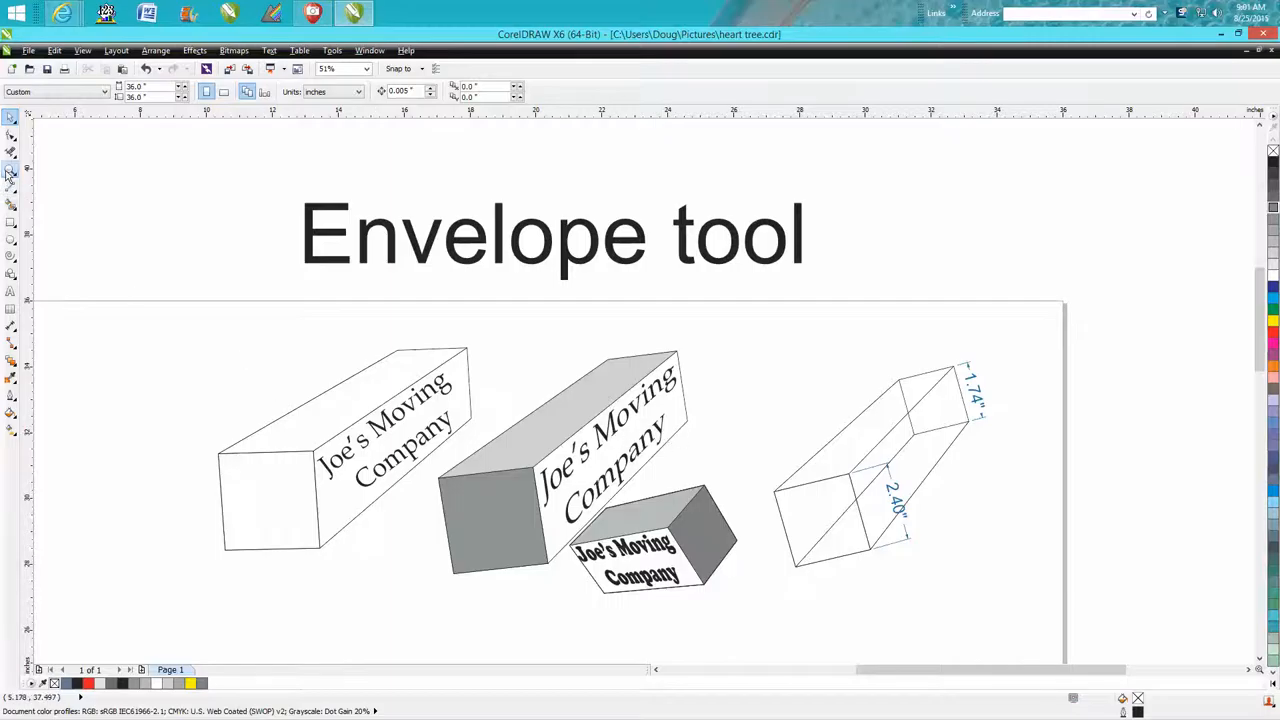
left_click(10, 169)
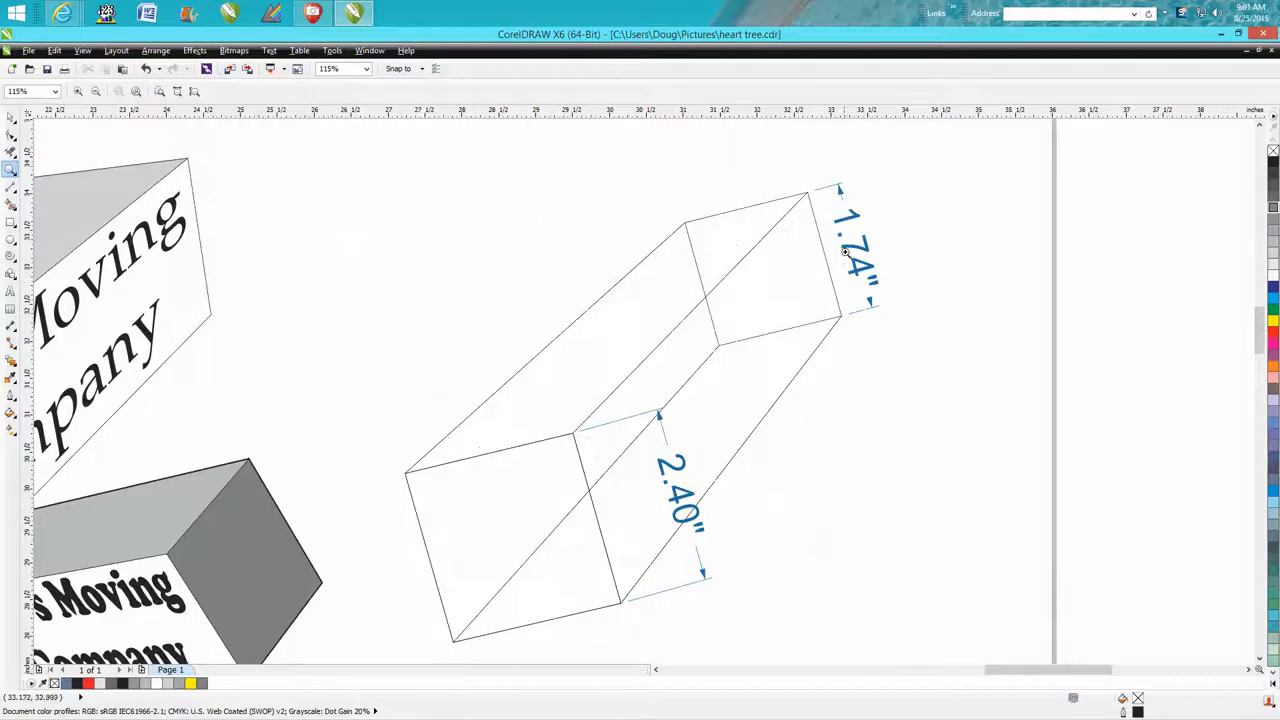
mouse_move(871, 271)
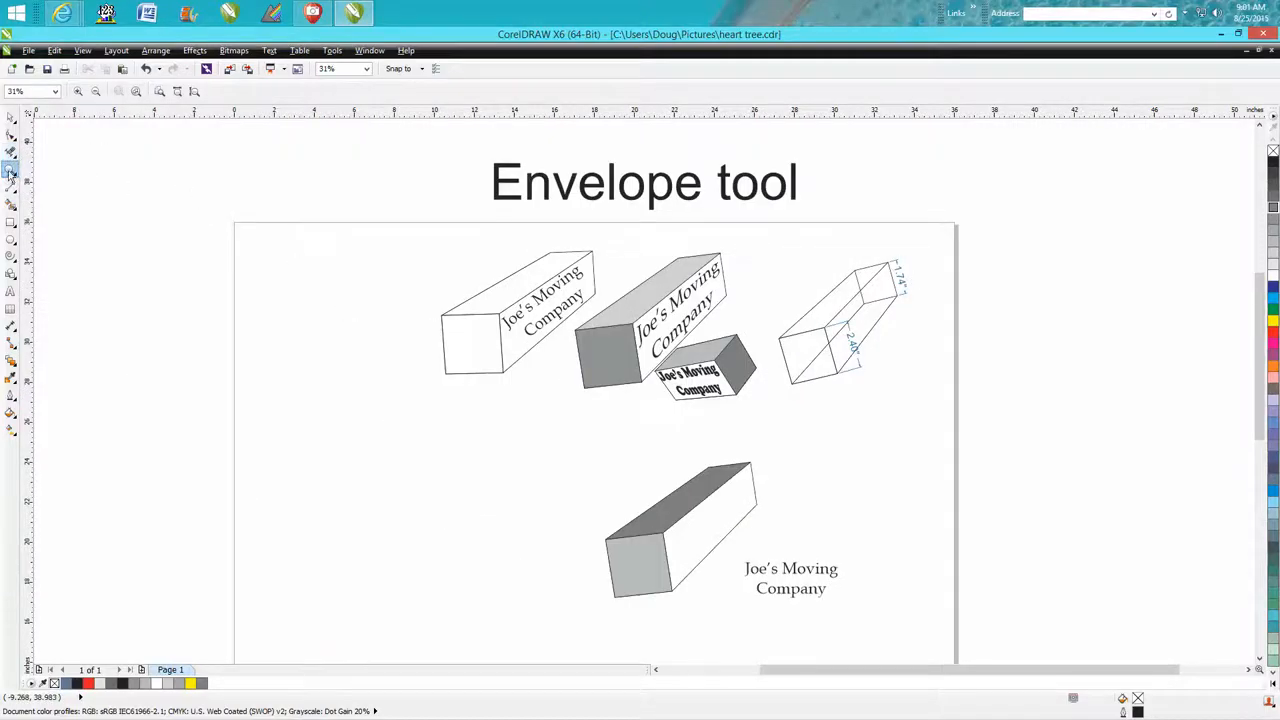
left_click(11, 168)
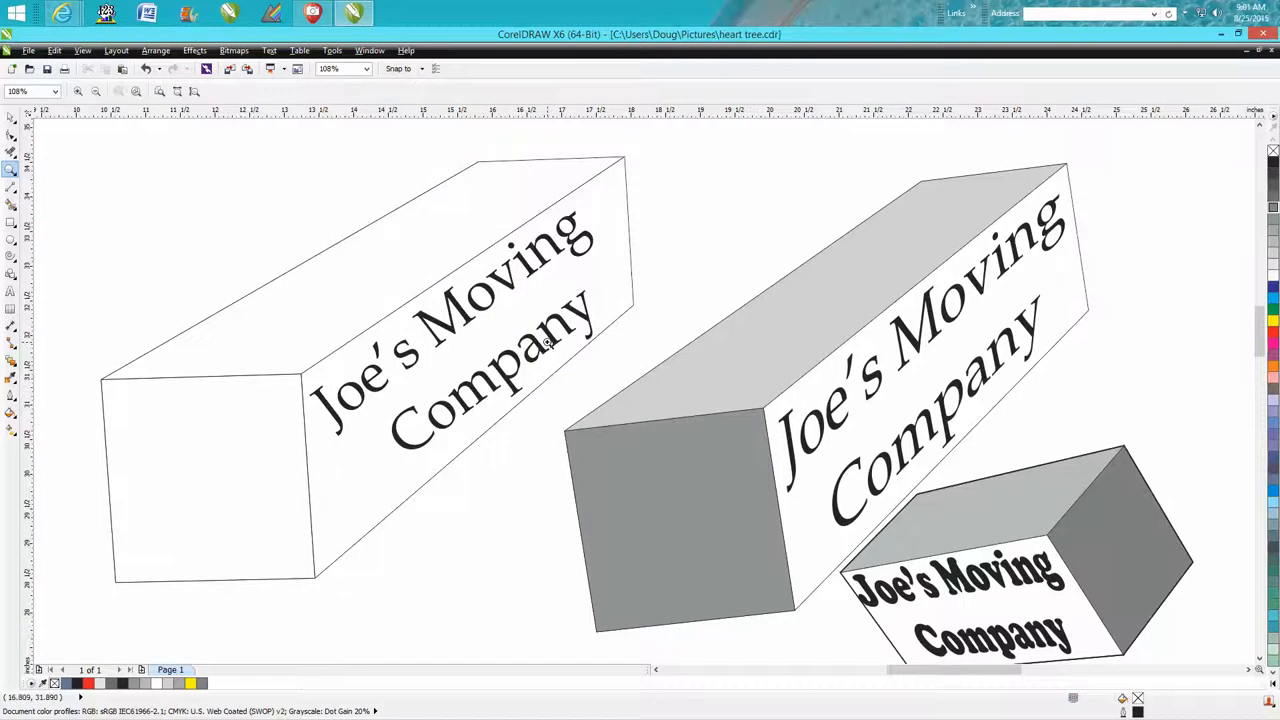
mouse_move(495, 327)
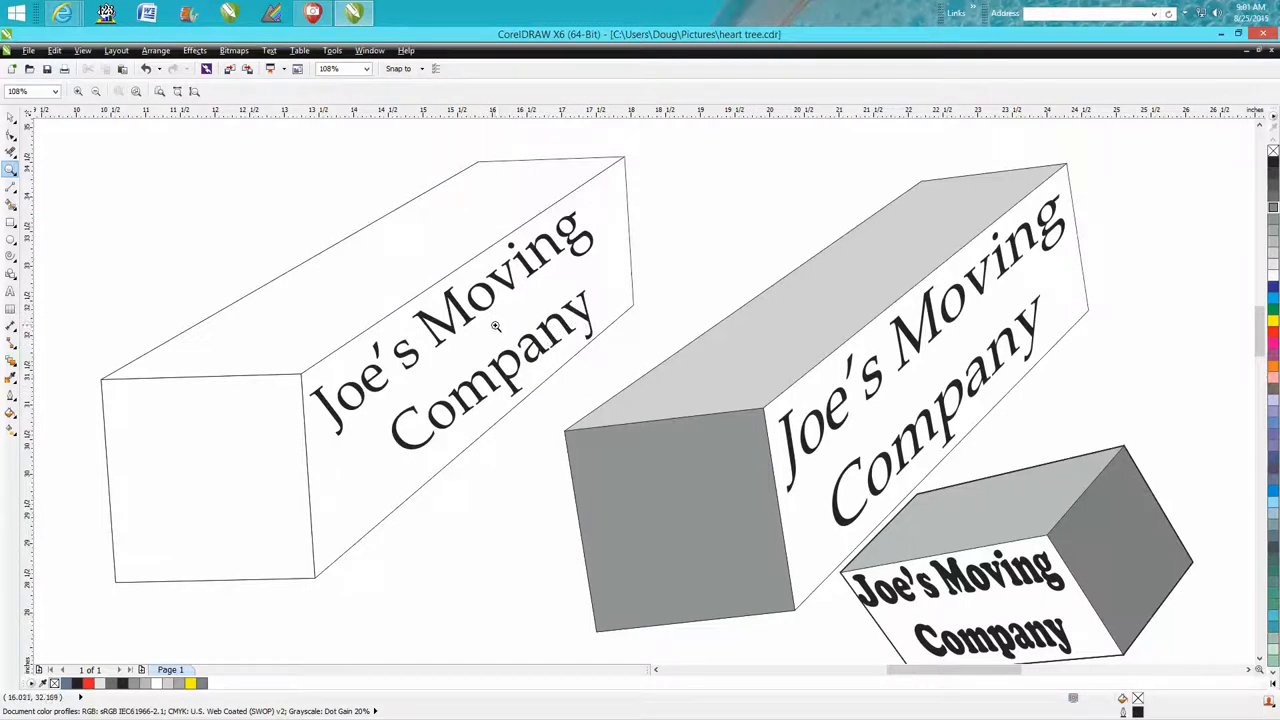
mouse_move(485, 305)
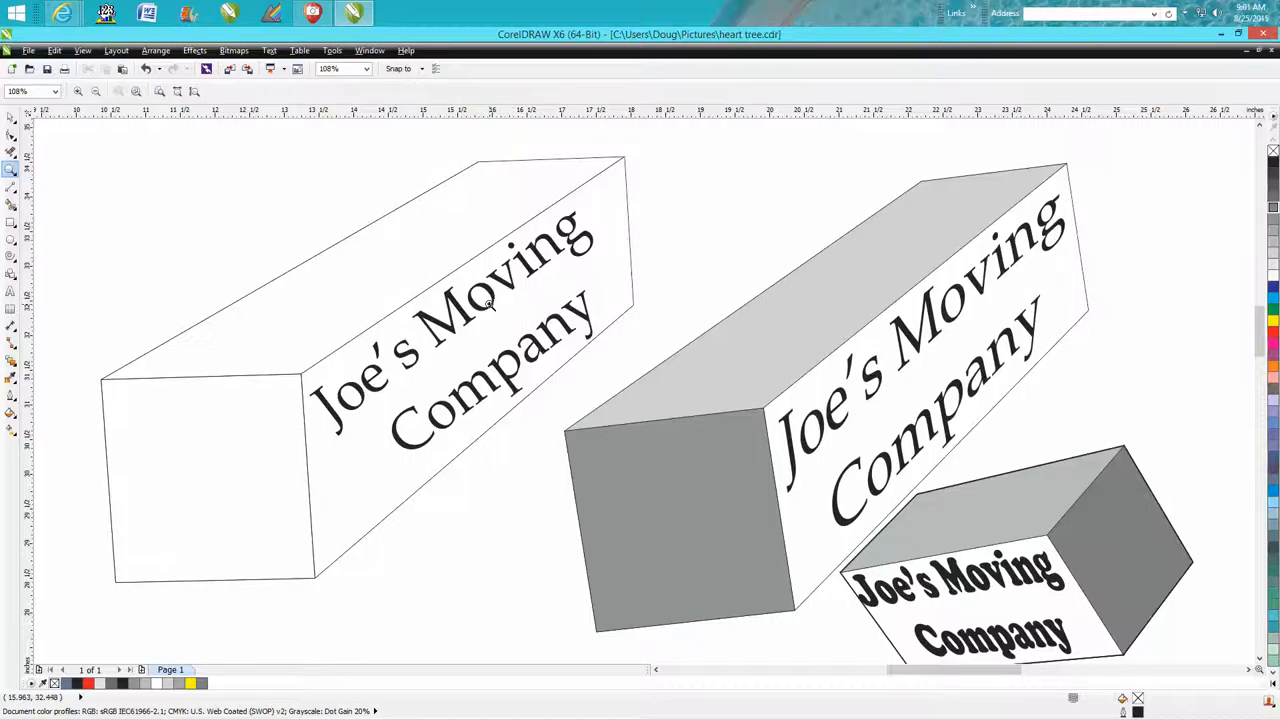
mouse_move(487, 307)
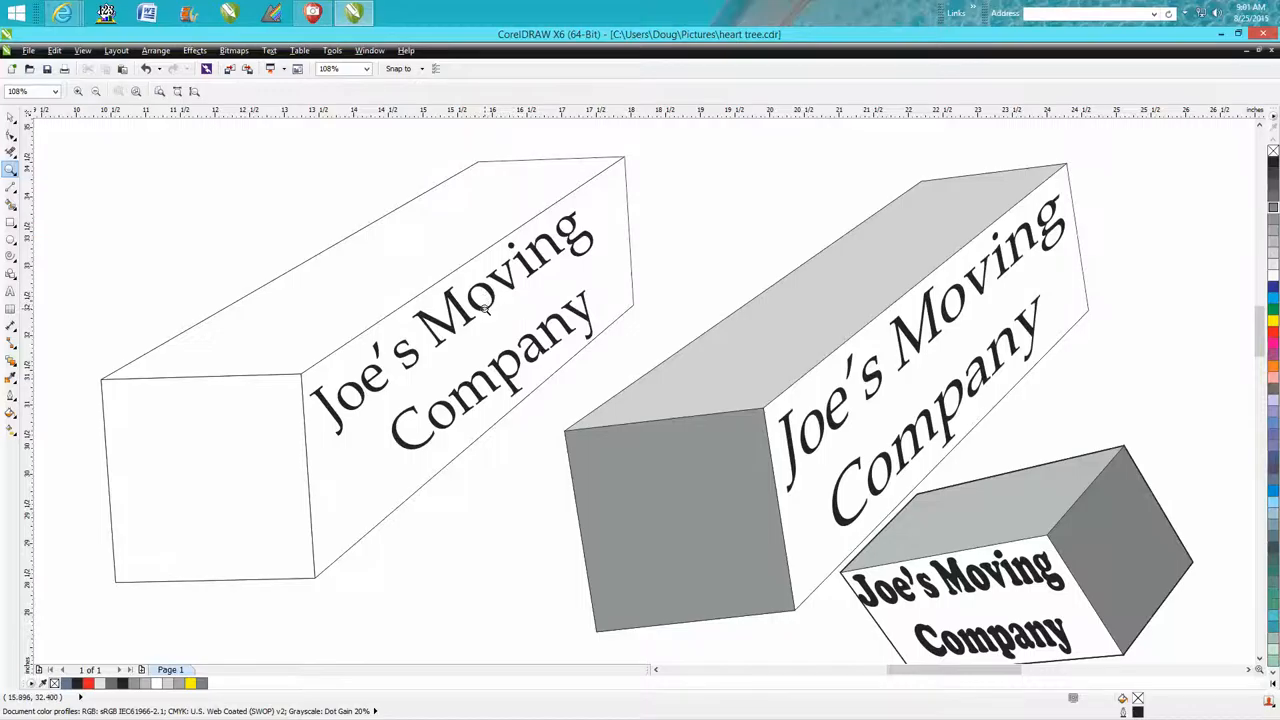
mouse_move(490, 295)
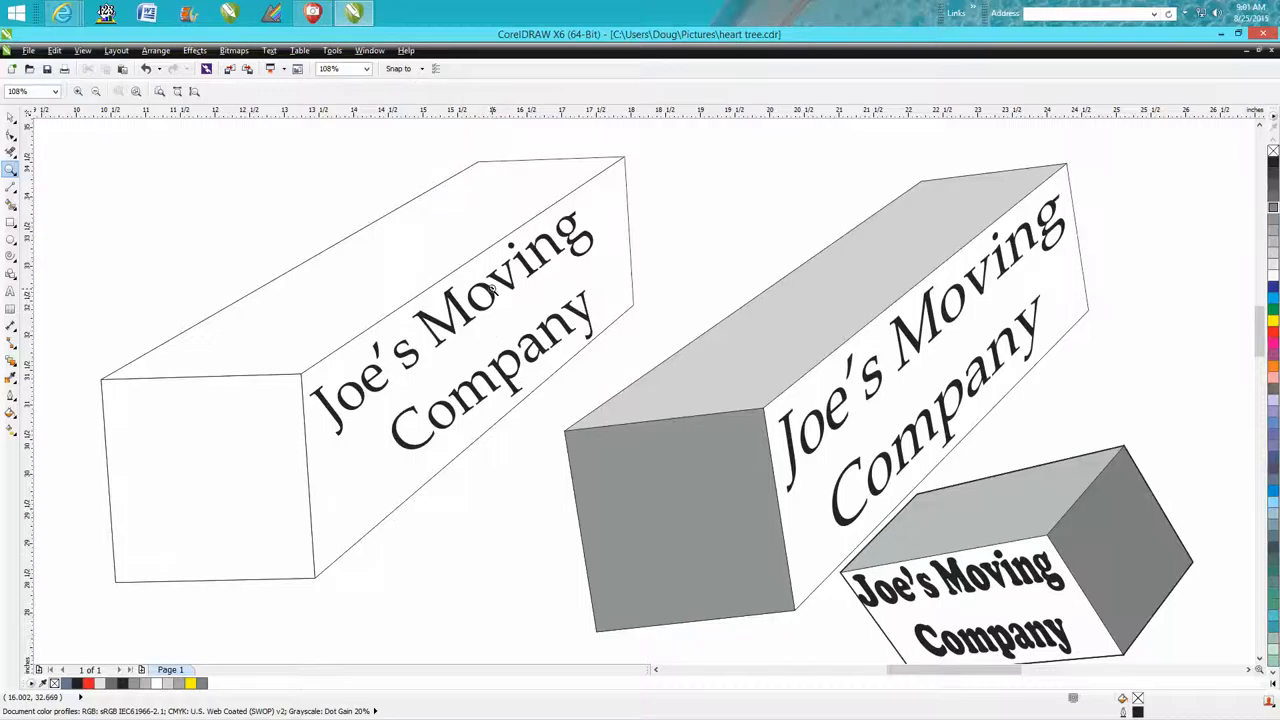
mouse_move(938, 368)
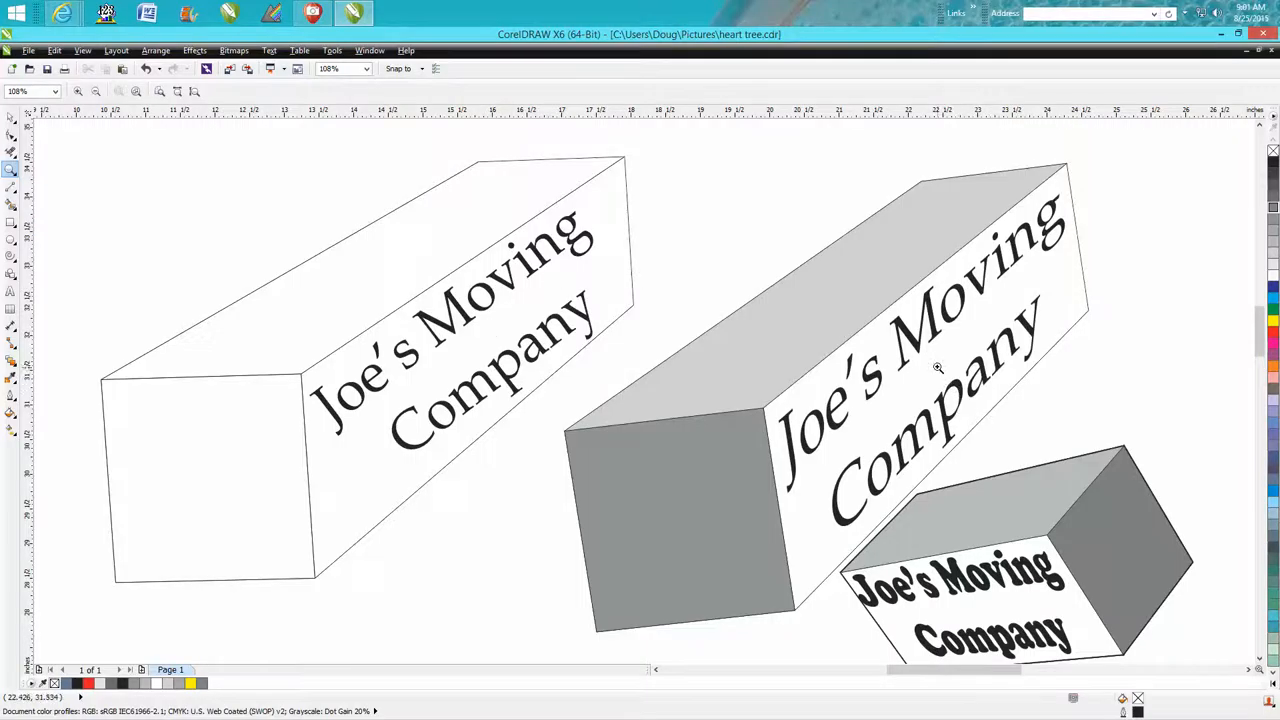
mouse_move(905, 428)
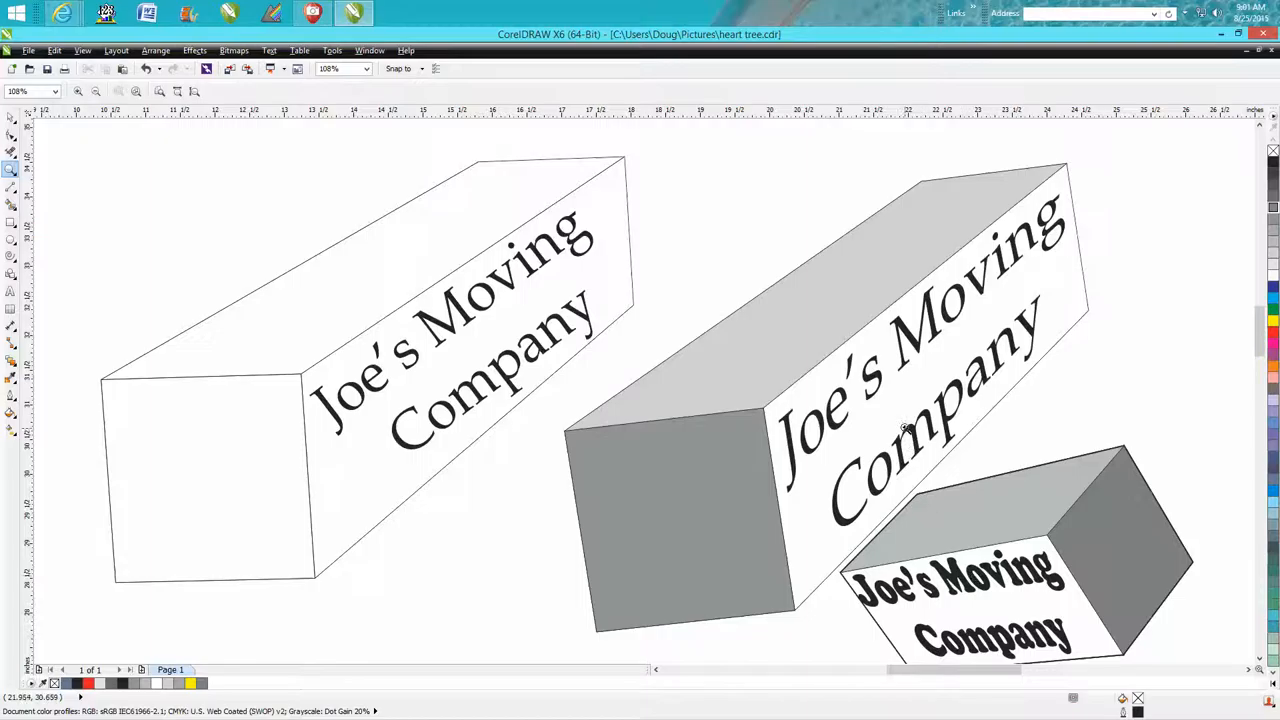
mouse_move(1045, 245)
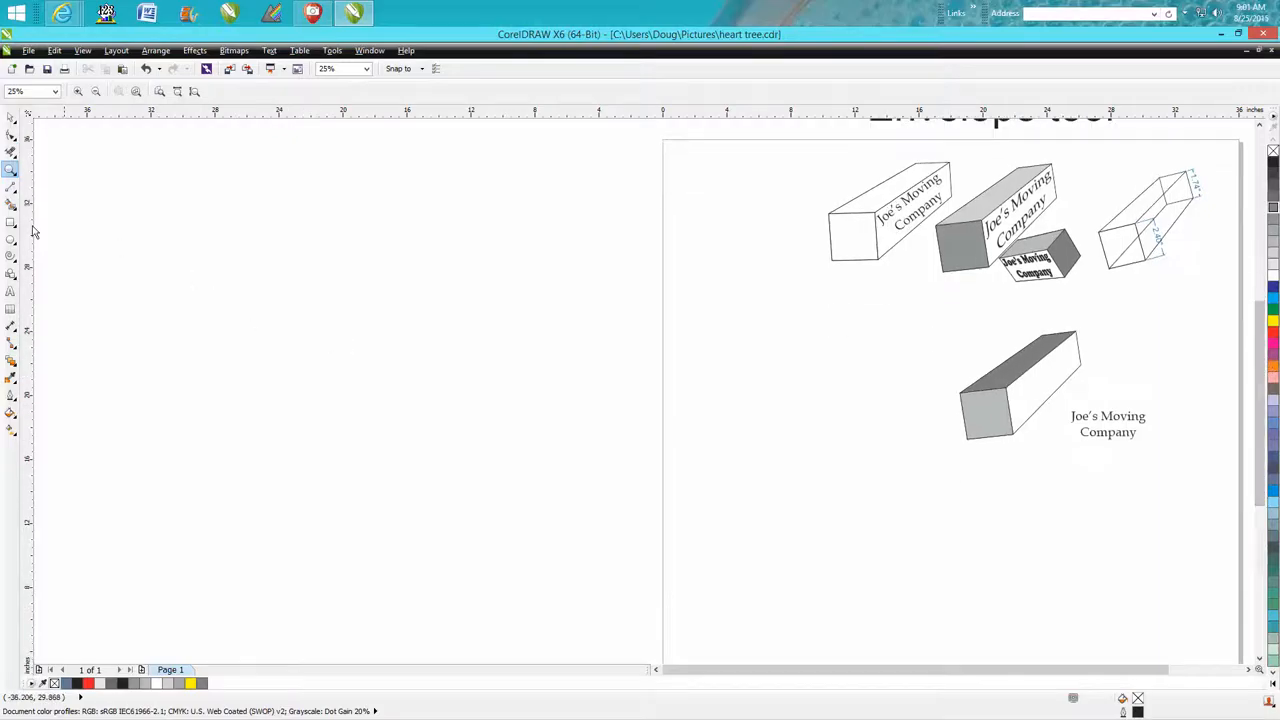
mouse_move(957, 435)
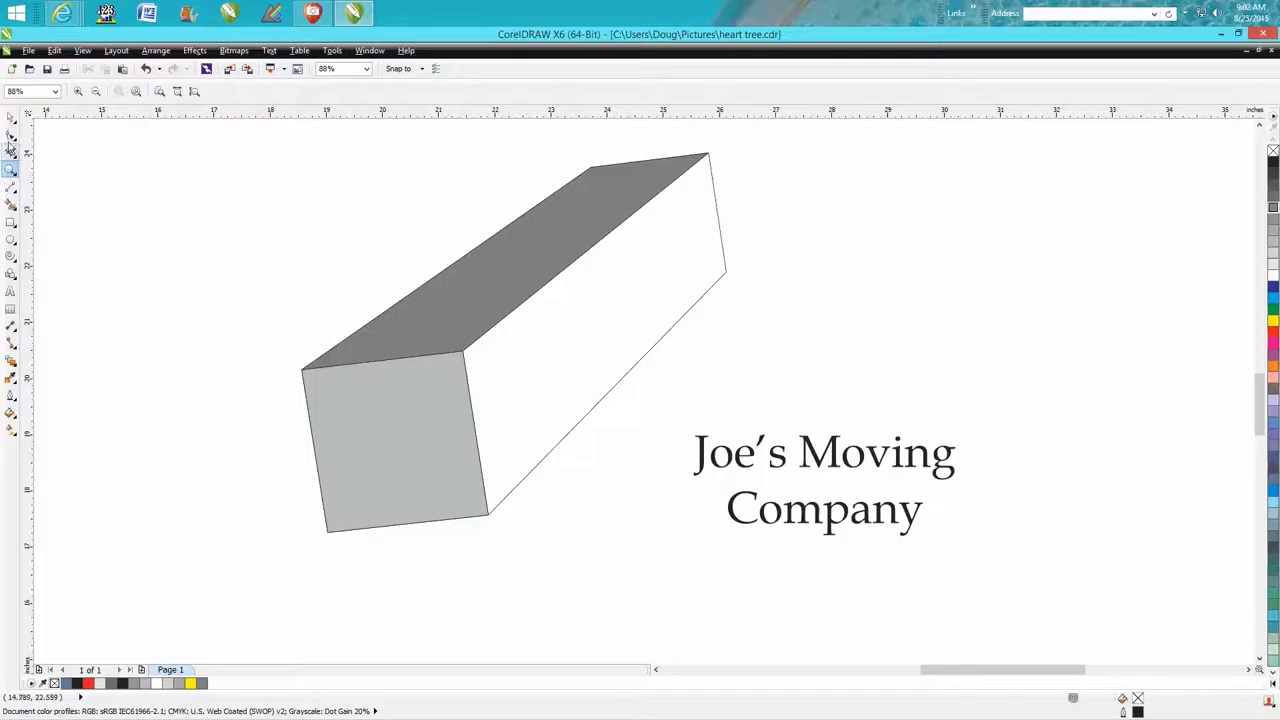
Move the Joe's Moving Company text onto the box's long side face
left_click(824, 480)
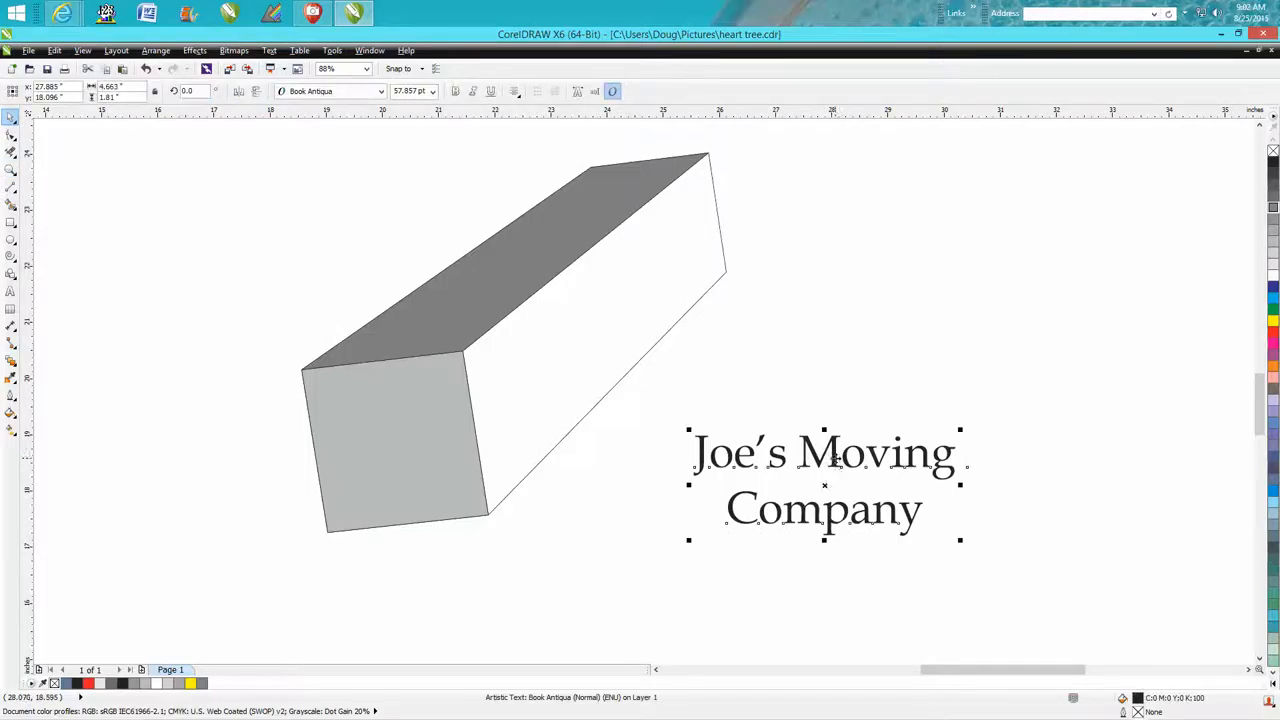
left_click_drag(824, 480, 652, 340)
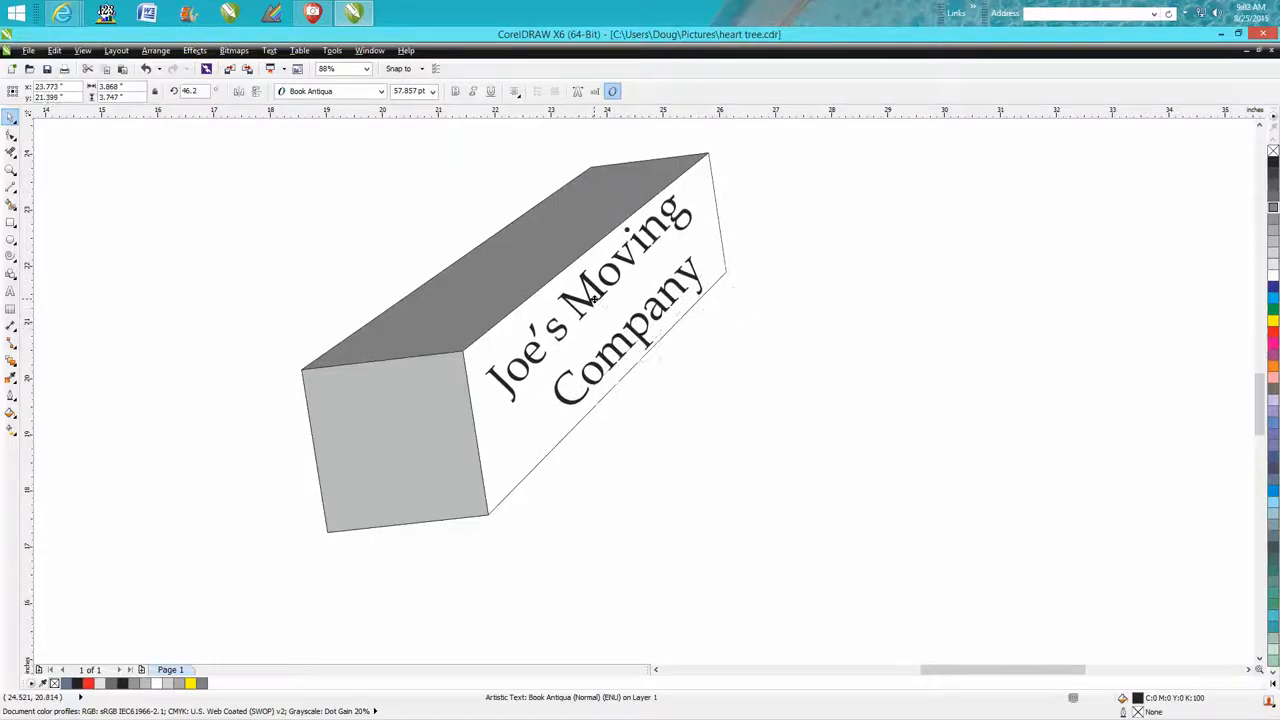
left_click(595, 300)
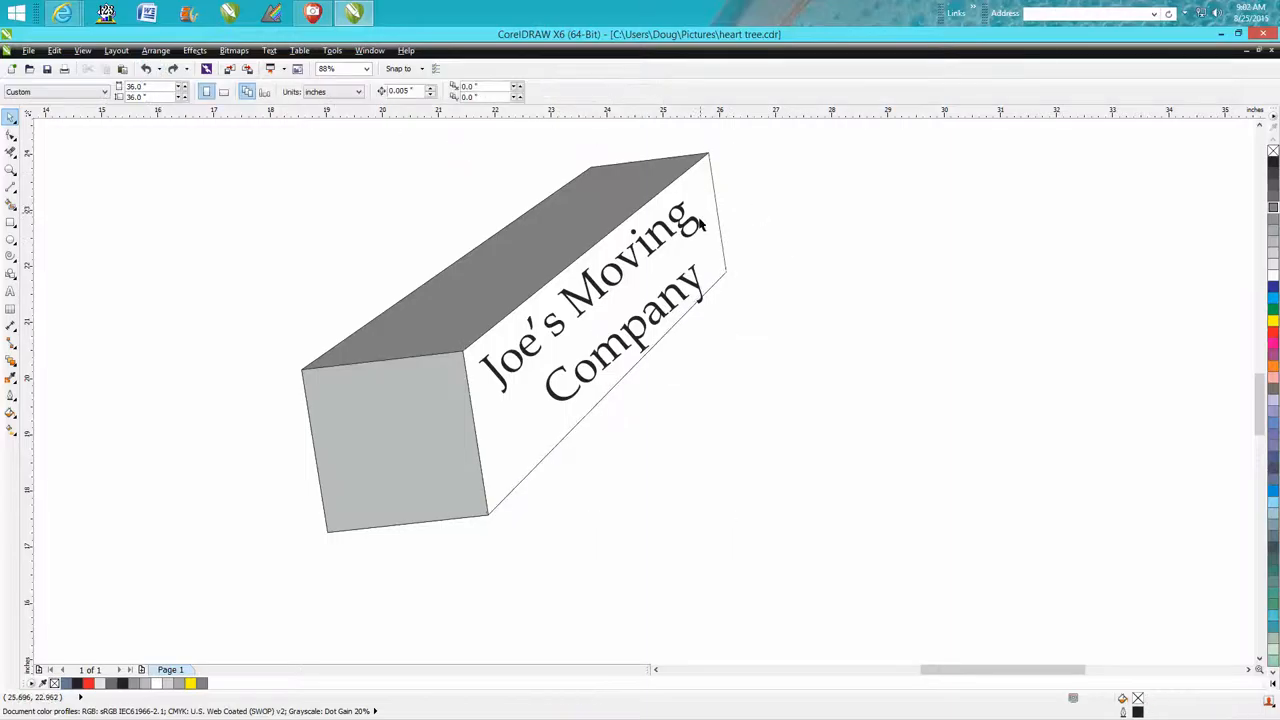
Rotate the company text about 42° to align with the box edge
left_click(590, 300)
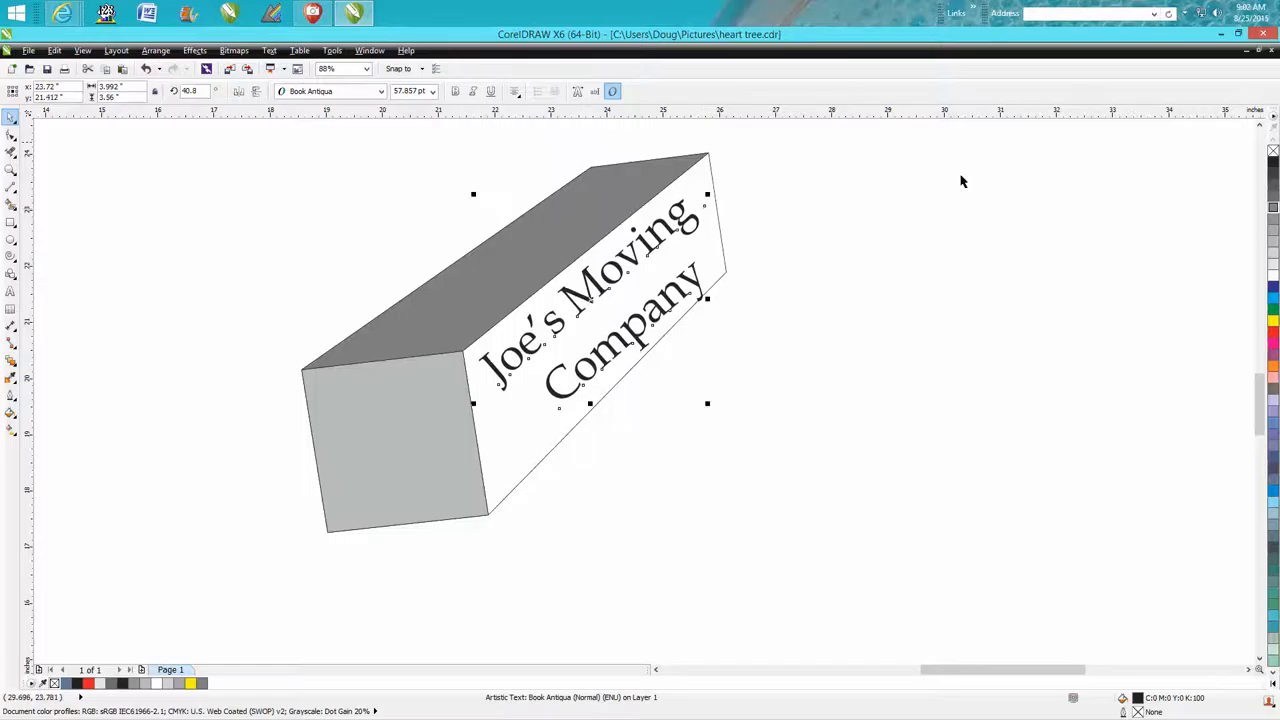
left_click(590, 300)
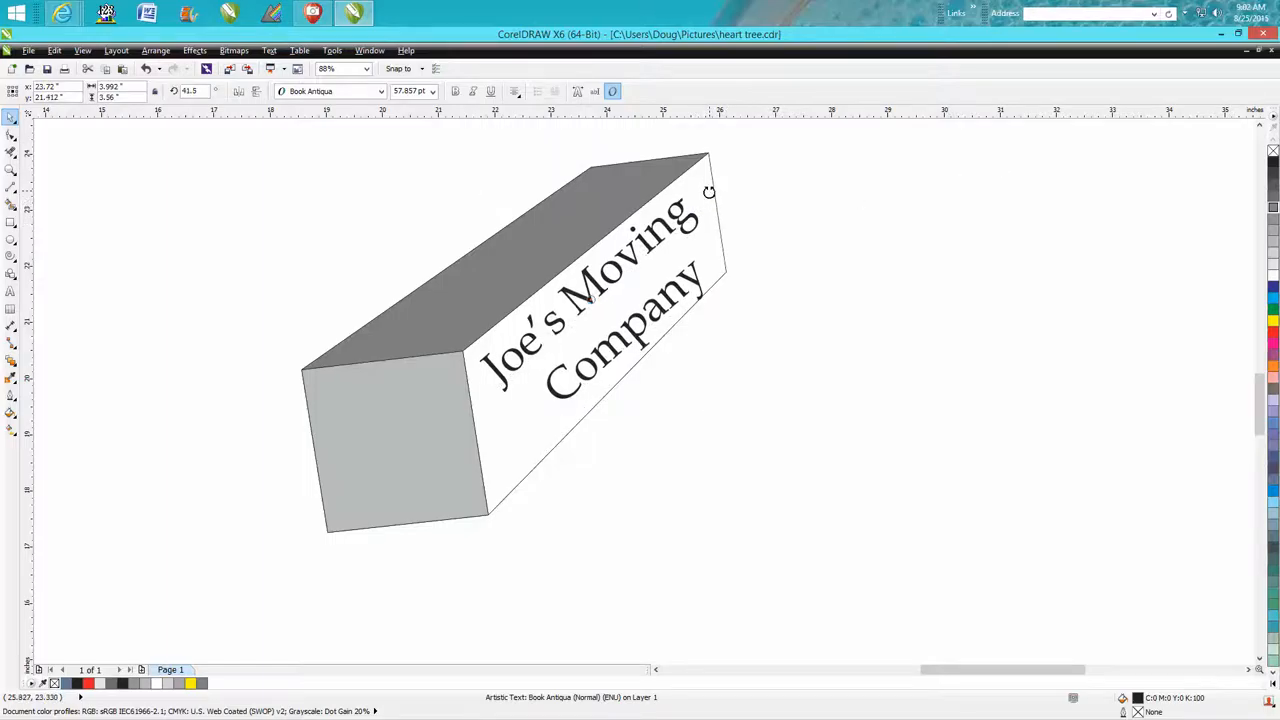
left_click(600, 300)
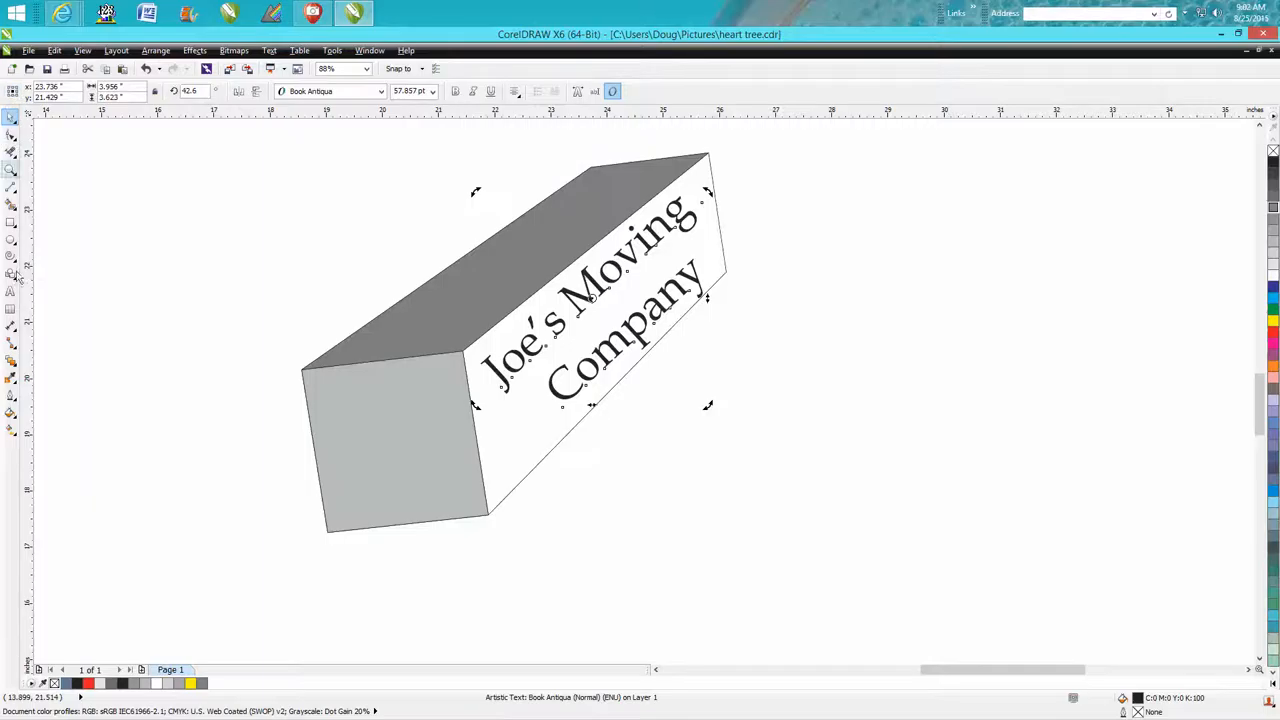
left_click(11, 360)
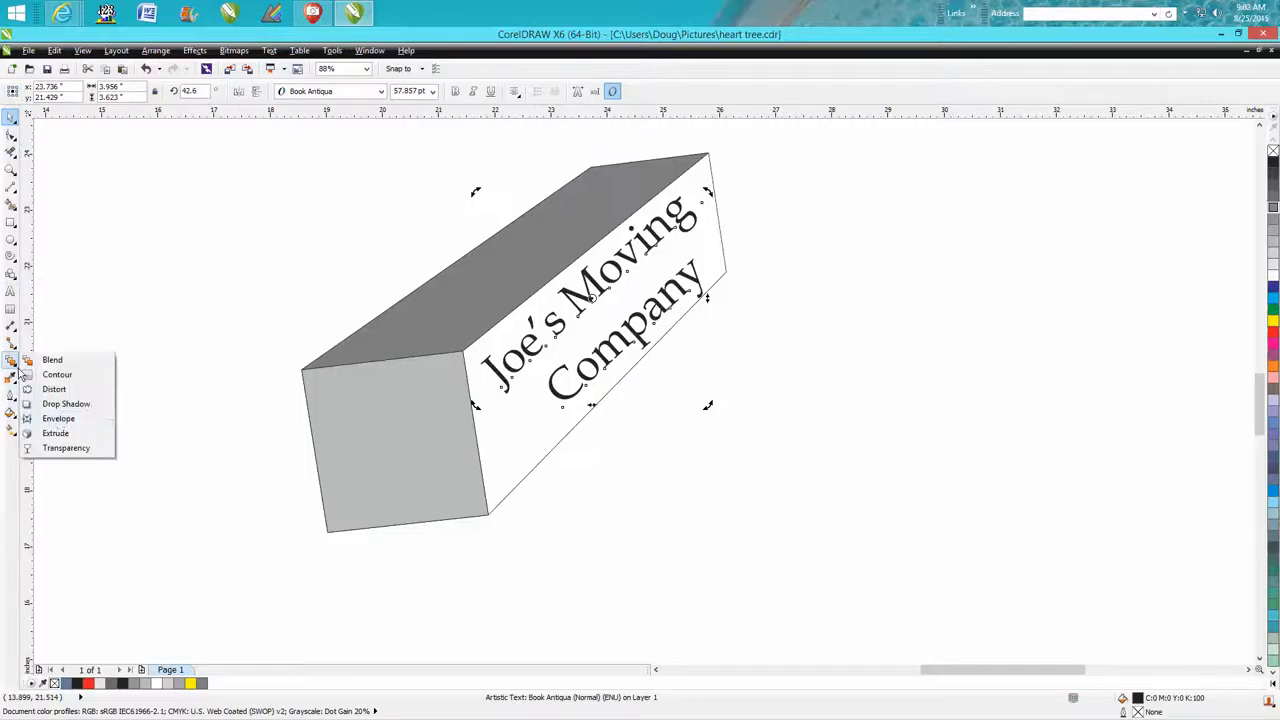
Undo the move and rotation so the company text is level beside the box
left_click(58, 418)
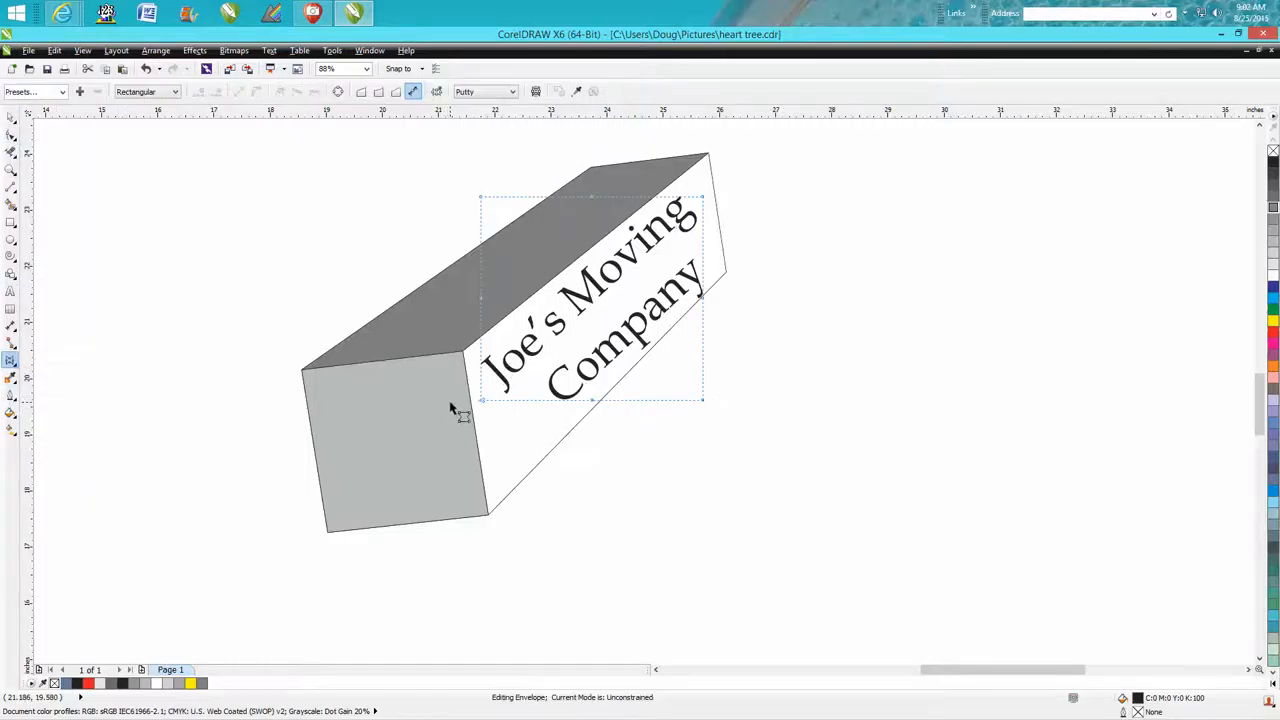
left_click(145, 68)
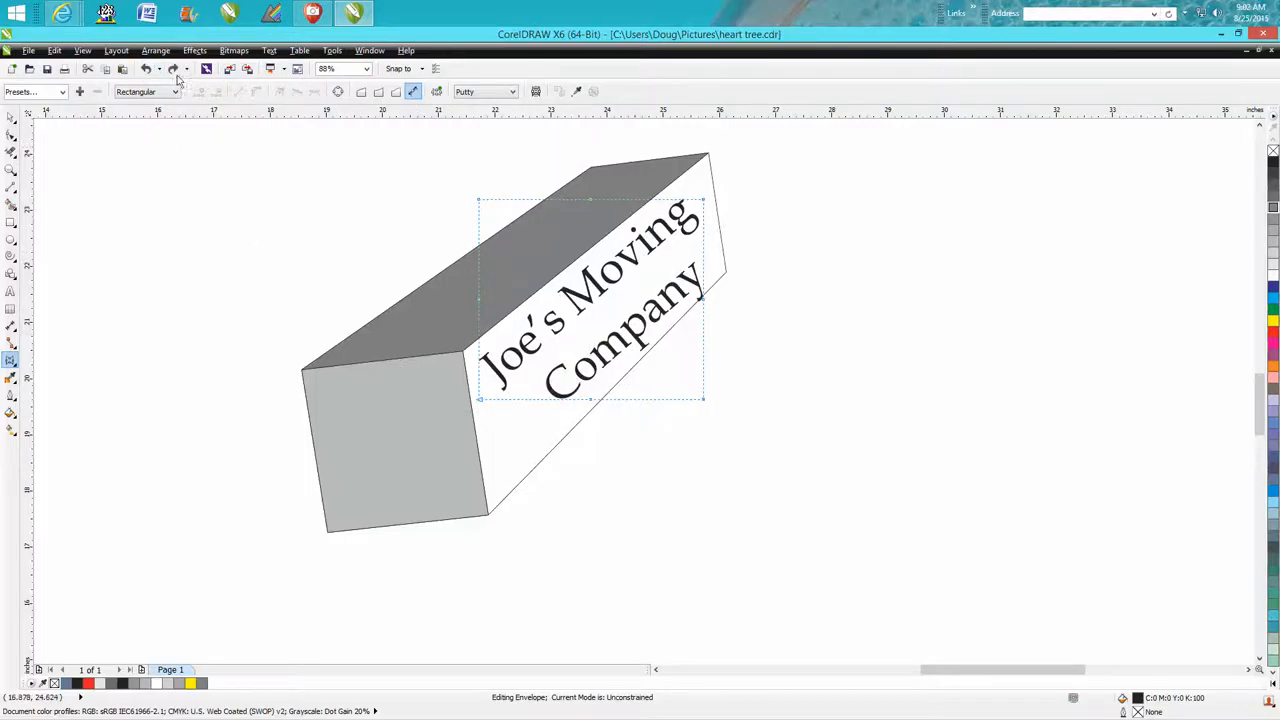
mouse_move(18, 118)
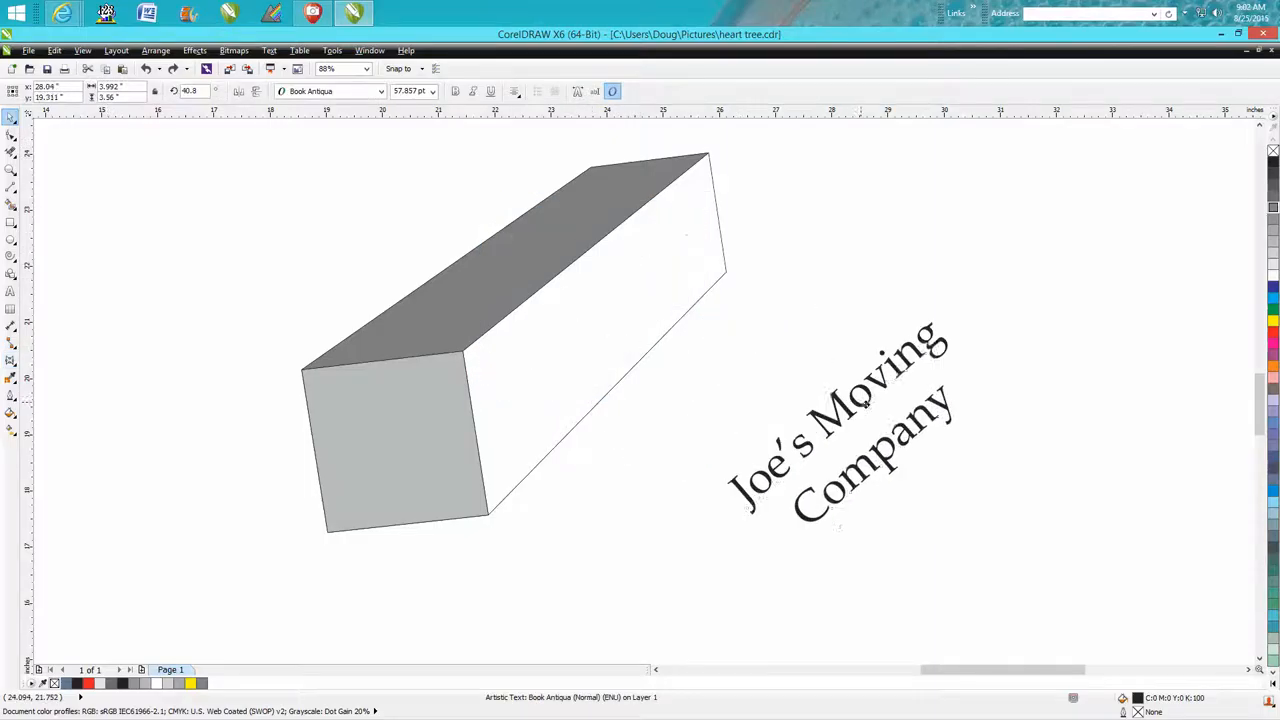
left_click(840, 420)
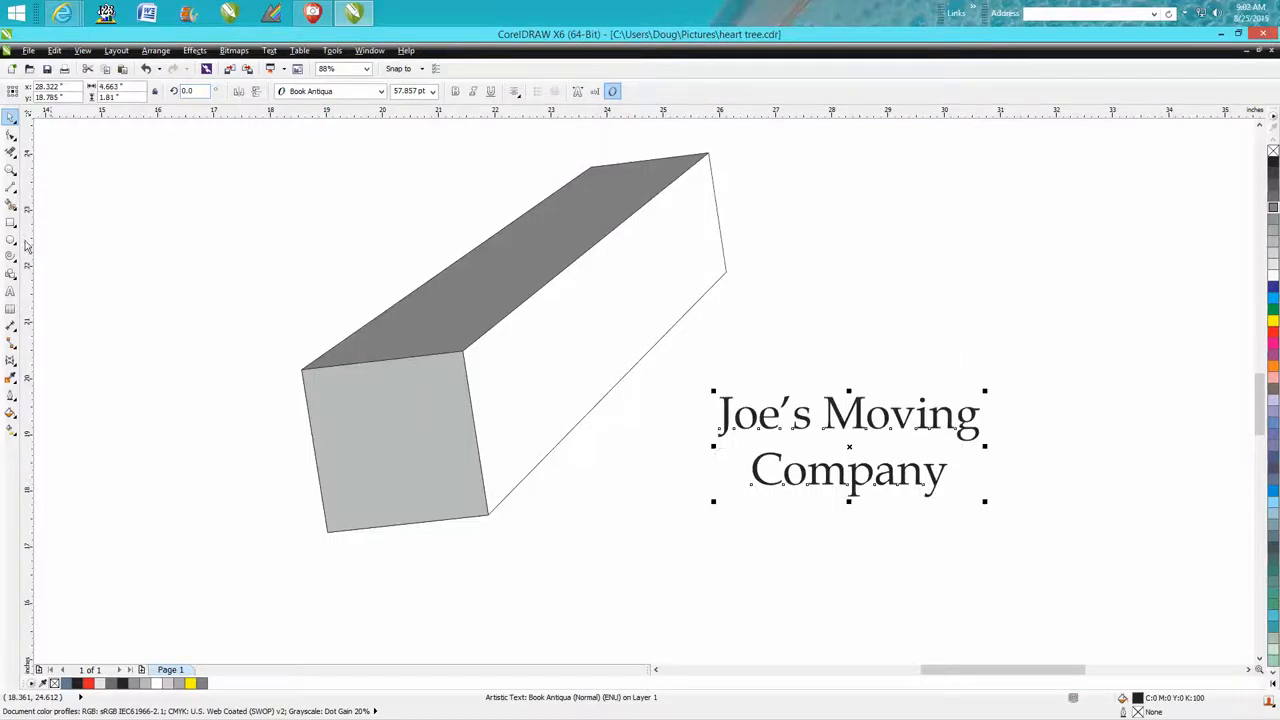
mouse_move(13, 360)
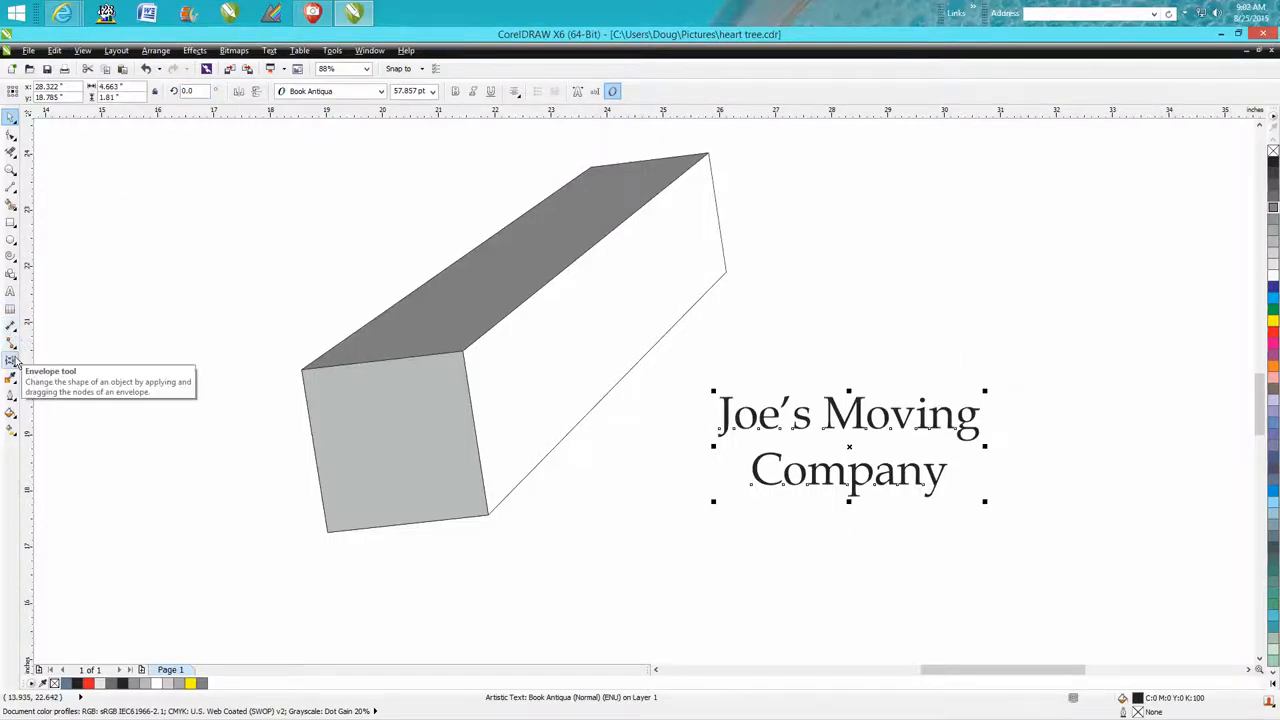
Apply an envelope to the company text and convert its edges To Line
left_click(13, 360)
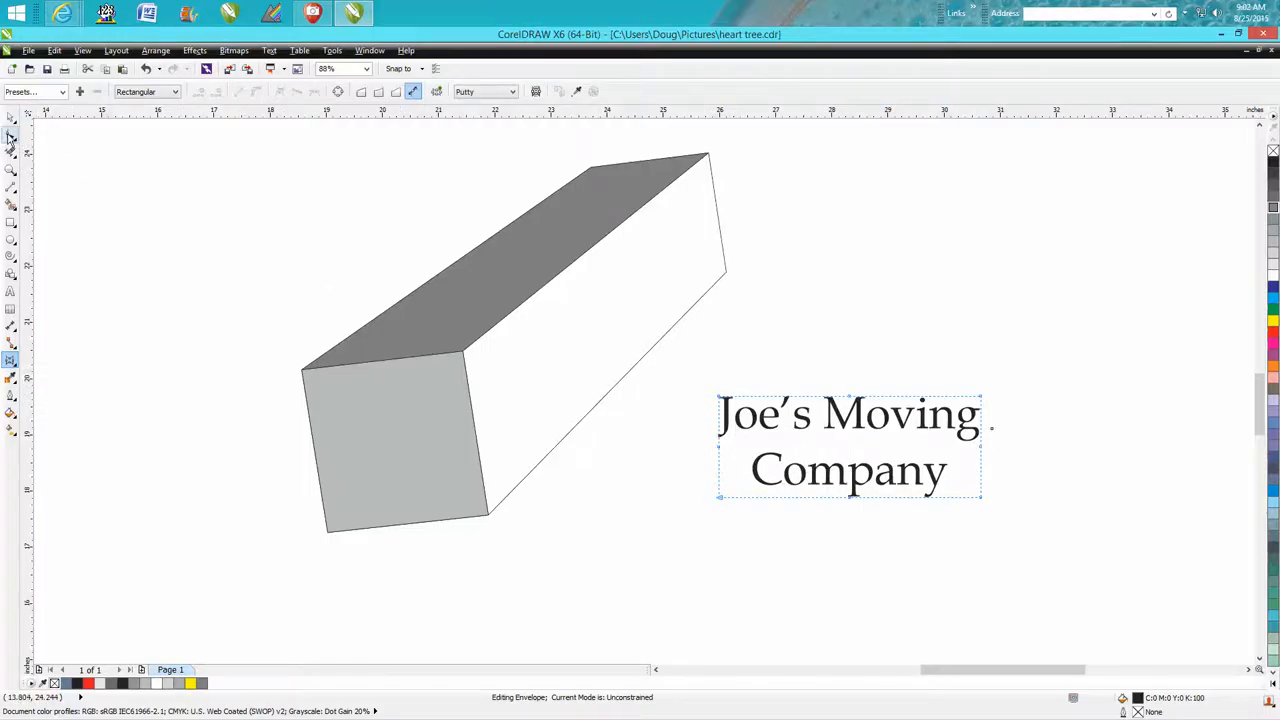
left_click(11, 135)
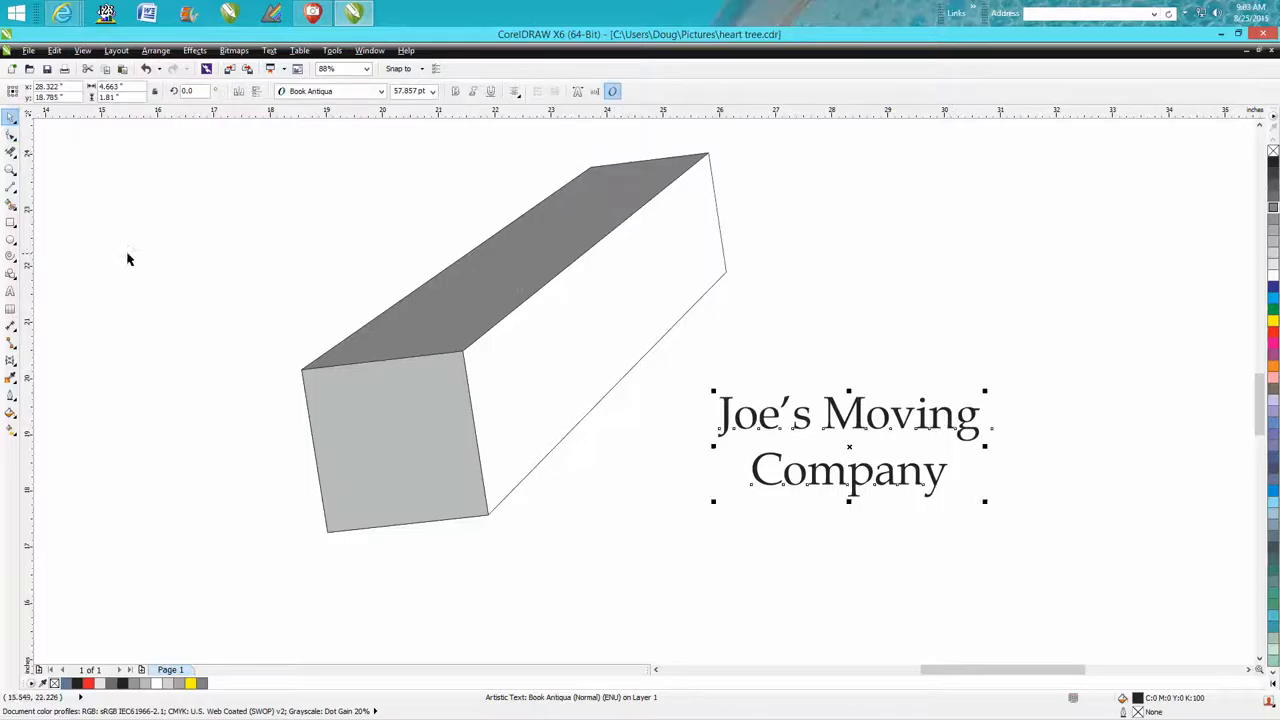
left_click(11, 360)
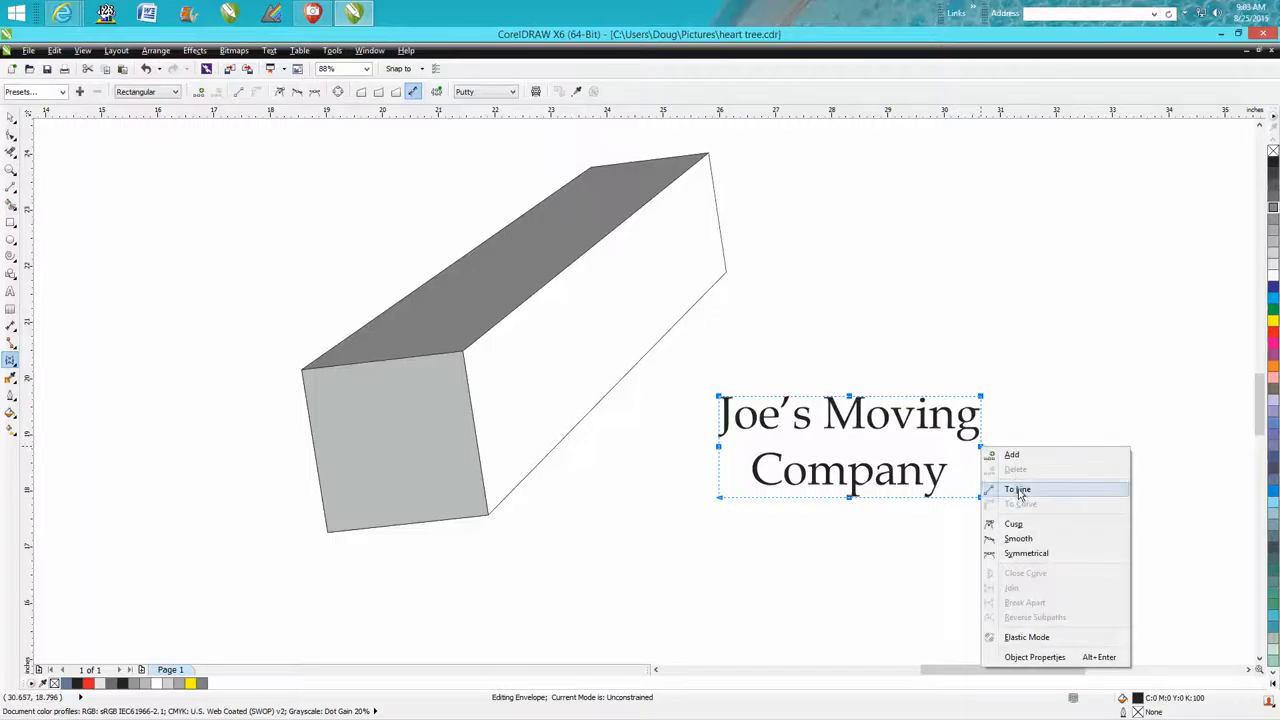
left_click(1016, 489)
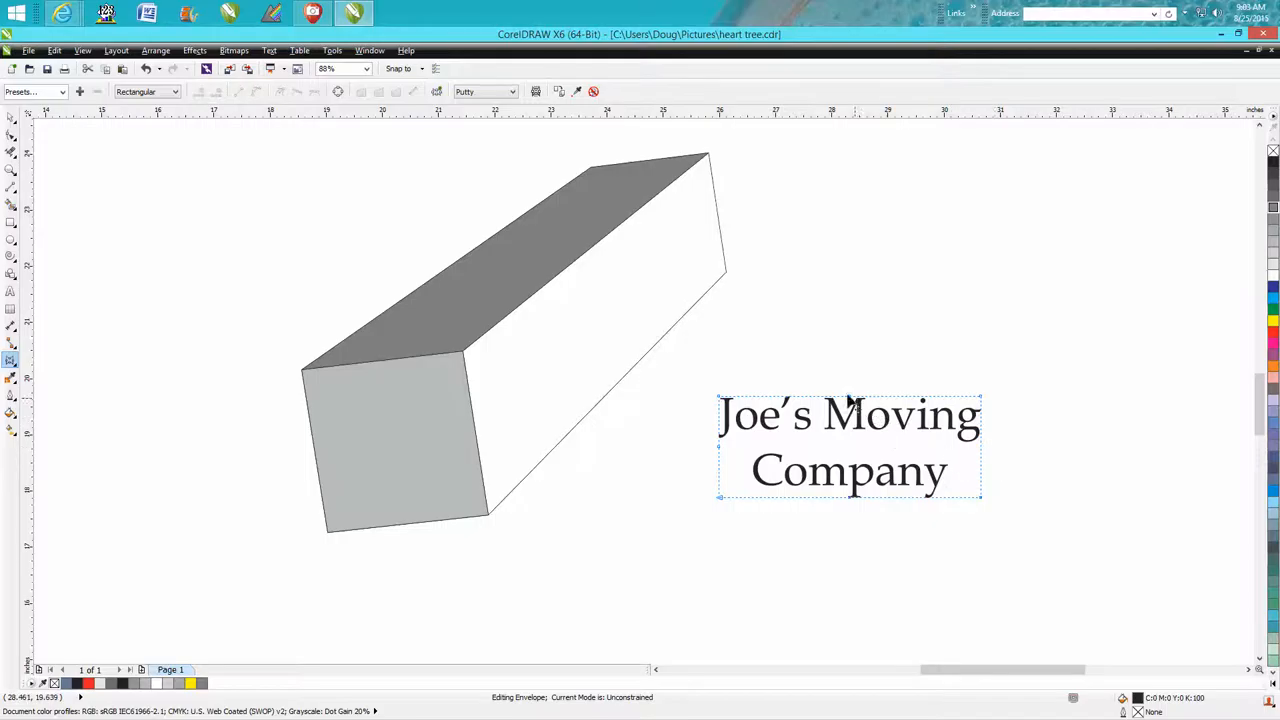
mouse_move(695, 475)
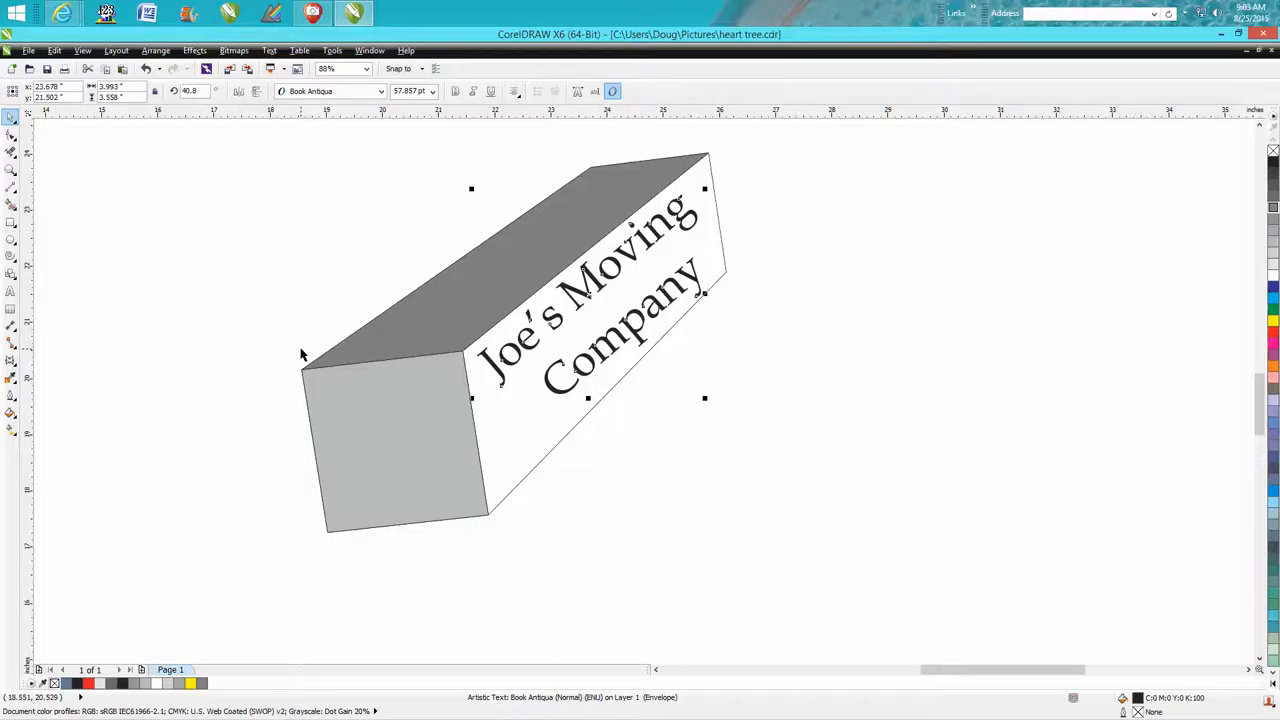
Drag the envelope's corner nodes onto the side face's corners, then return to Pick
left_click(11, 360)
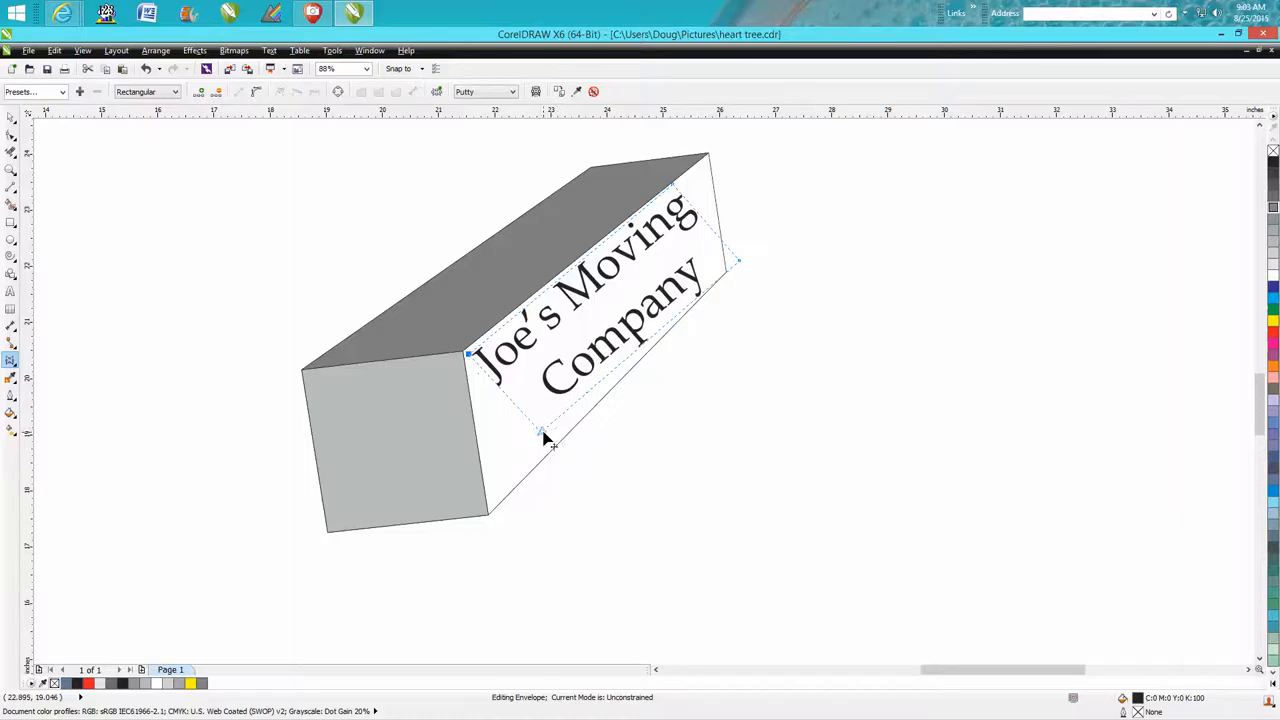
left_click_drag(550, 440, 495, 510)
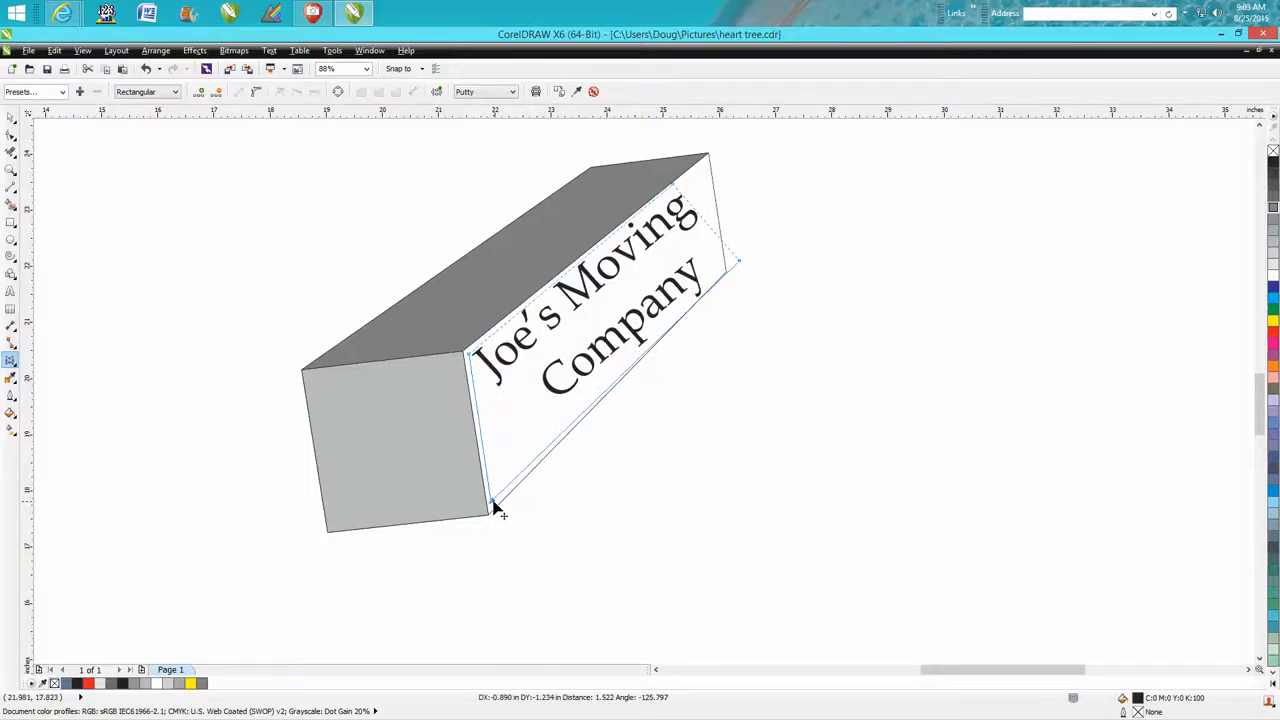
left_click_drag(495, 510, 685, 195)
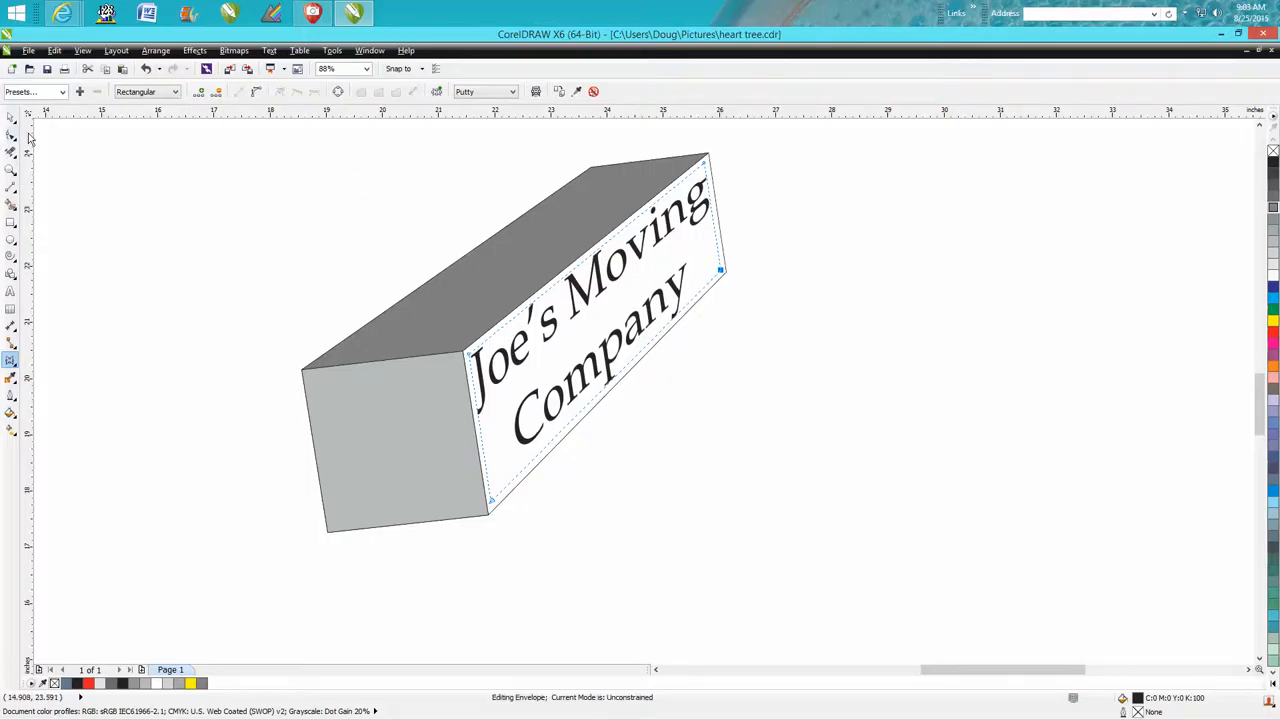
left_click(11, 117)
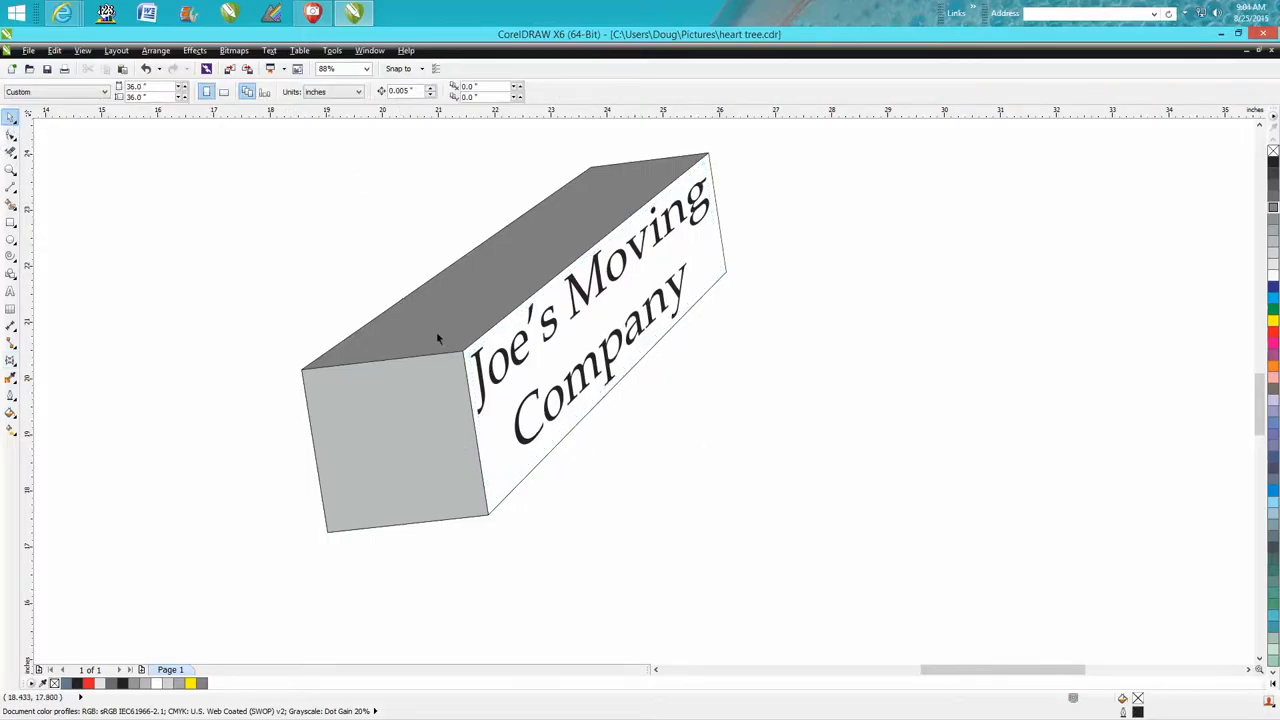
mouse_move(585, 337)
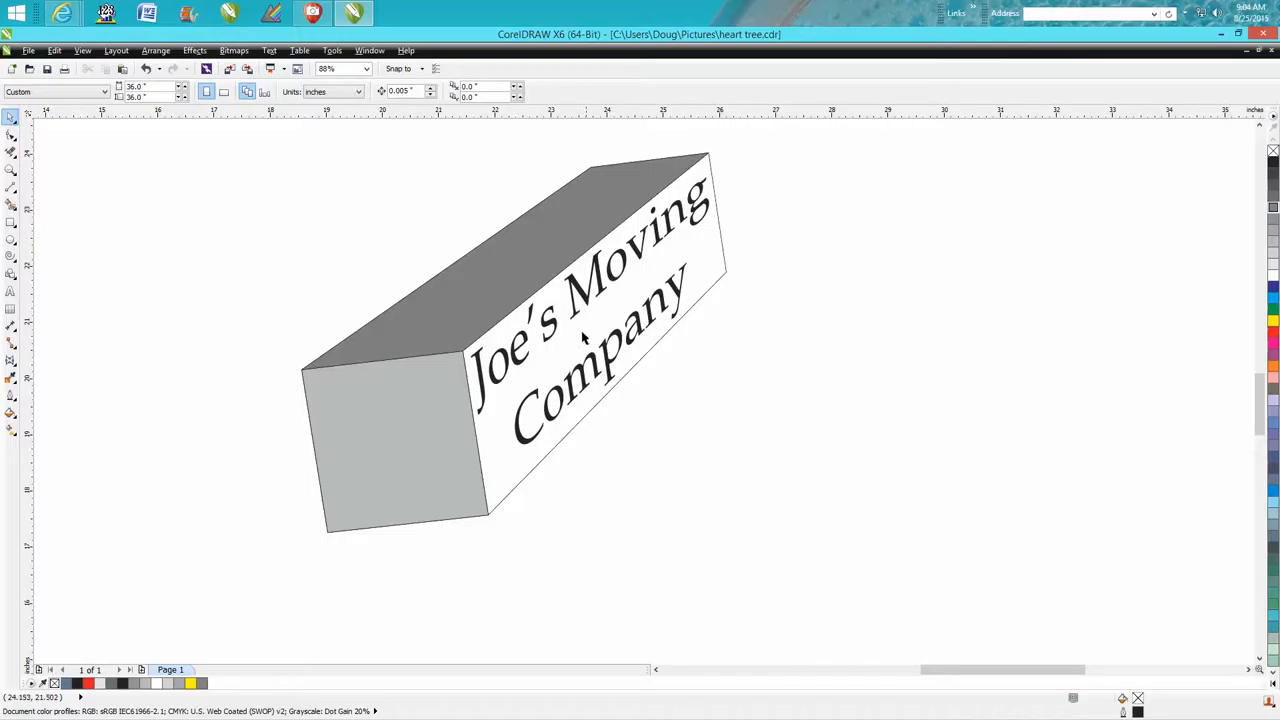
mouse_move(518, 385)
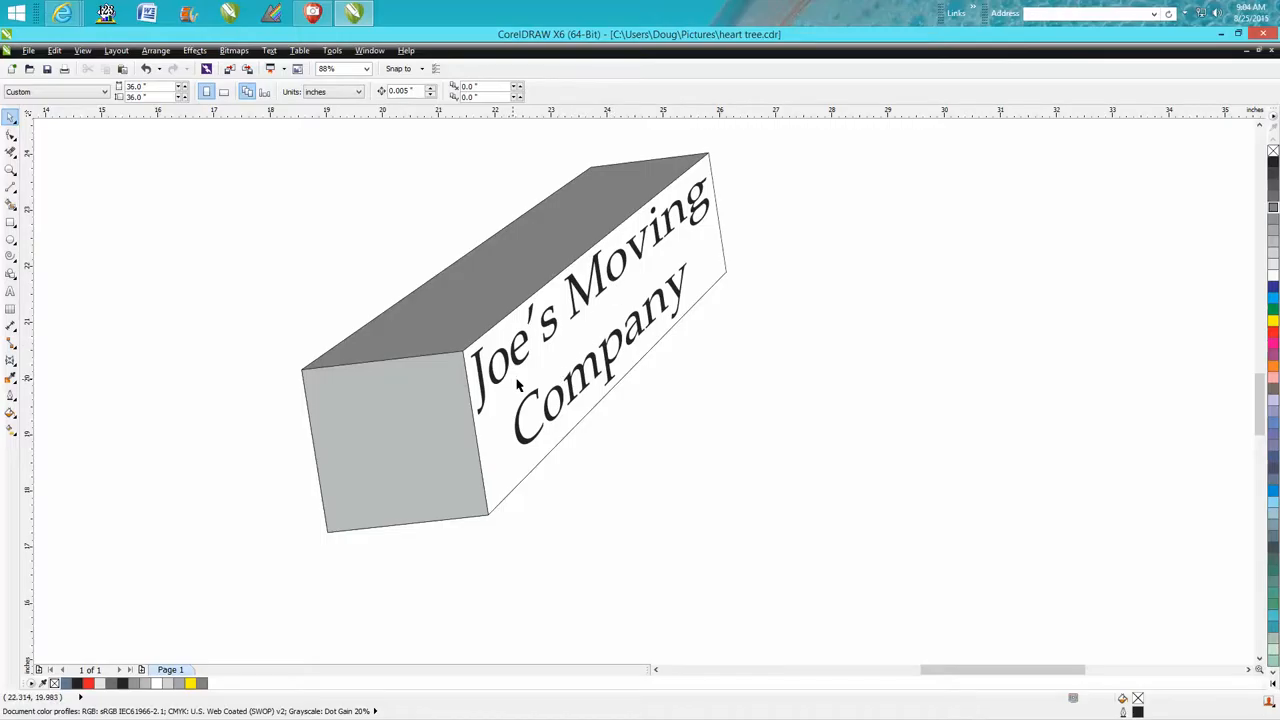
scroll("down", 3)
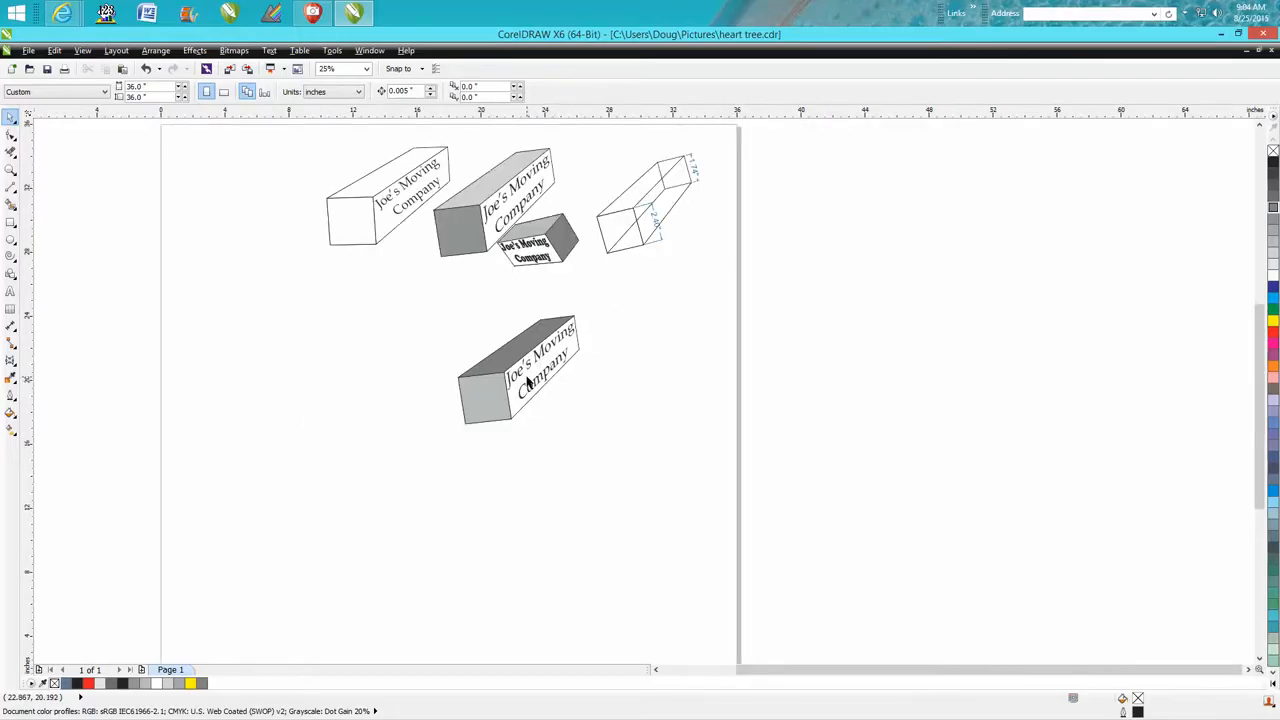